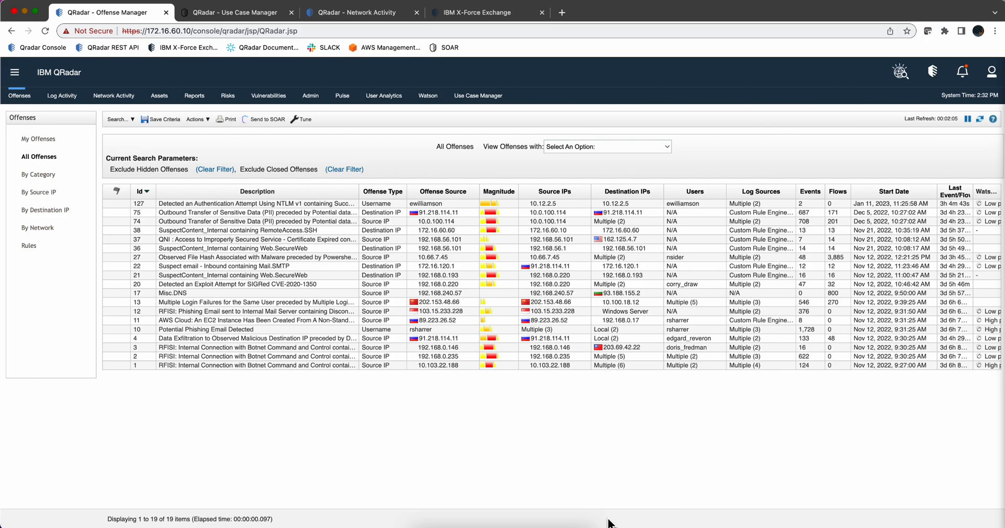
pyautogui.moveTo(364, 273)
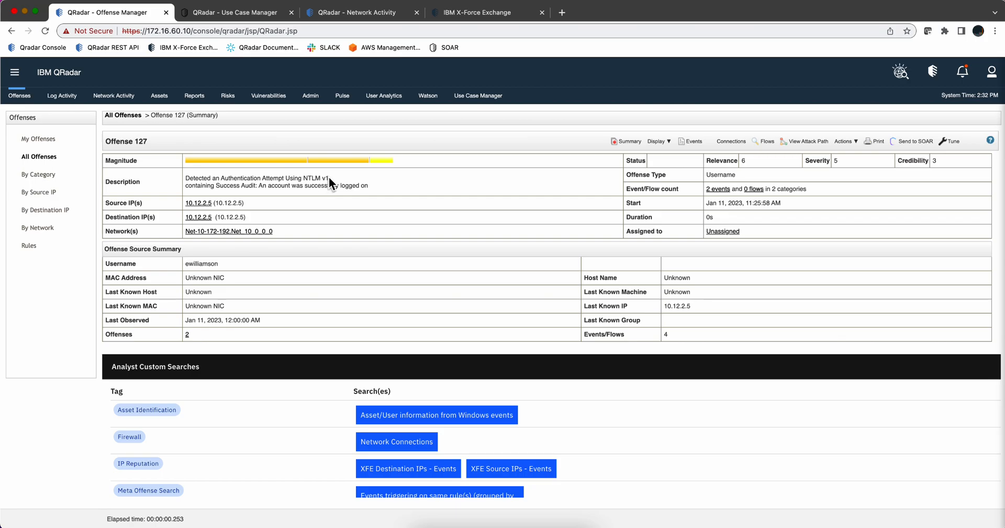
pyautogui.moveTo(327, 197)
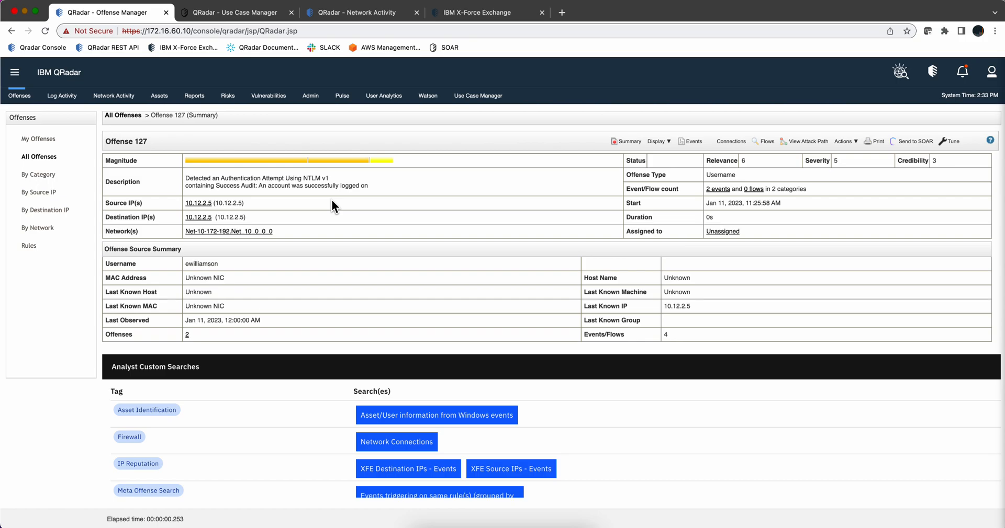
pyautogui.moveTo(700, 195)
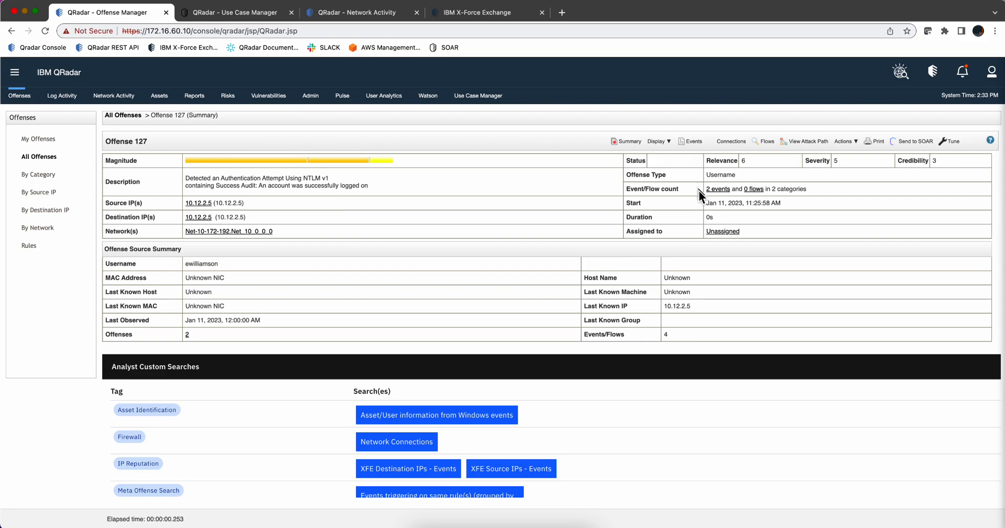
# List offense 127's two events and pick the successful logon (Success Audit) event.
pyautogui.click(717, 189)
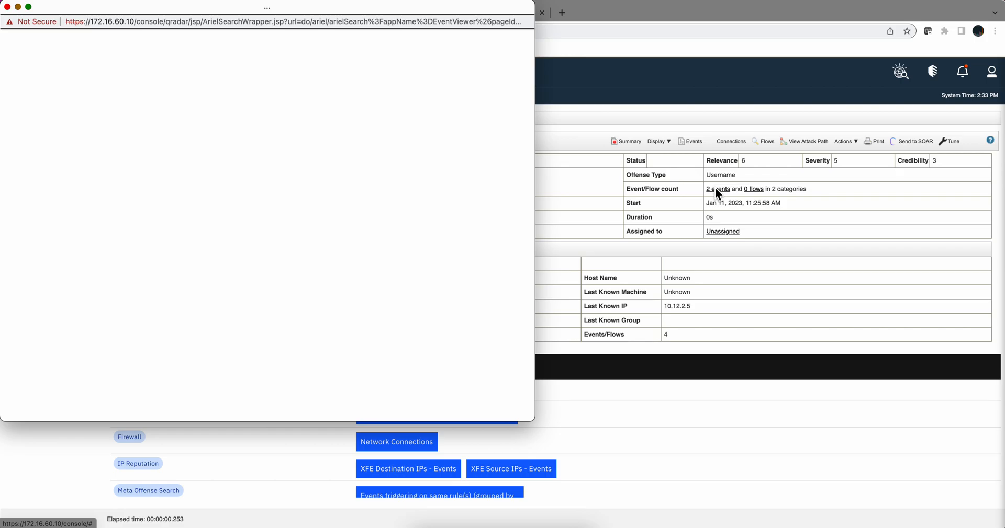
pyautogui.click(716, 189)
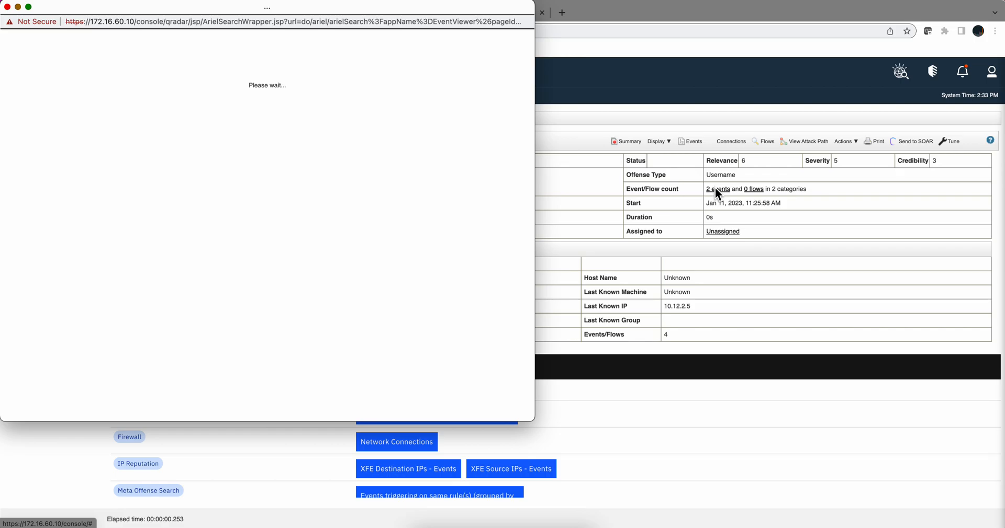
pyautogui.click(717, 188)
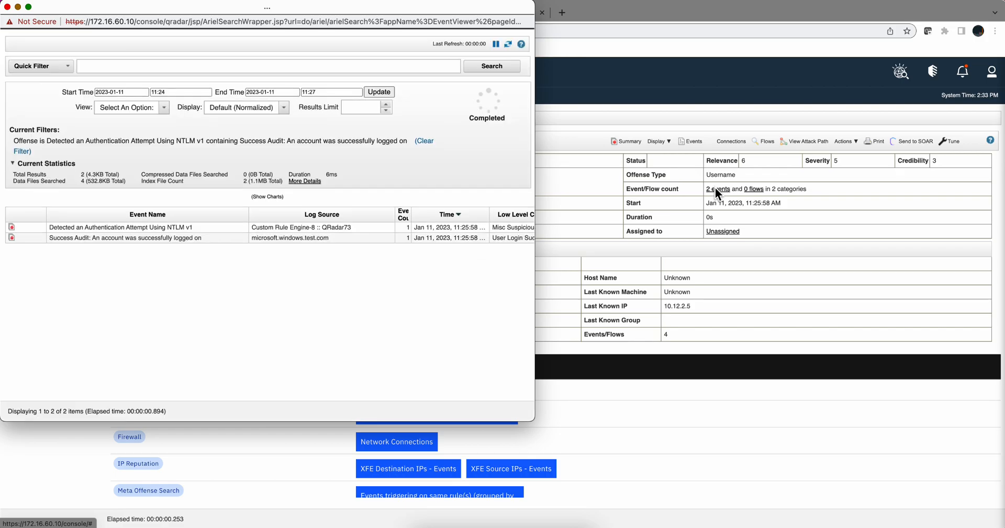
pyautogui.click(717, 189)
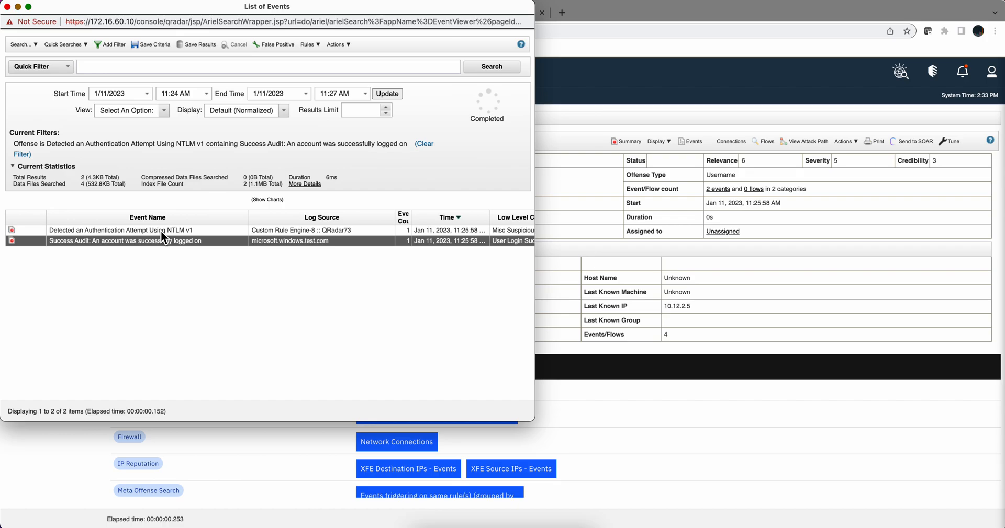
pyautogui.moveTo(163, 238)
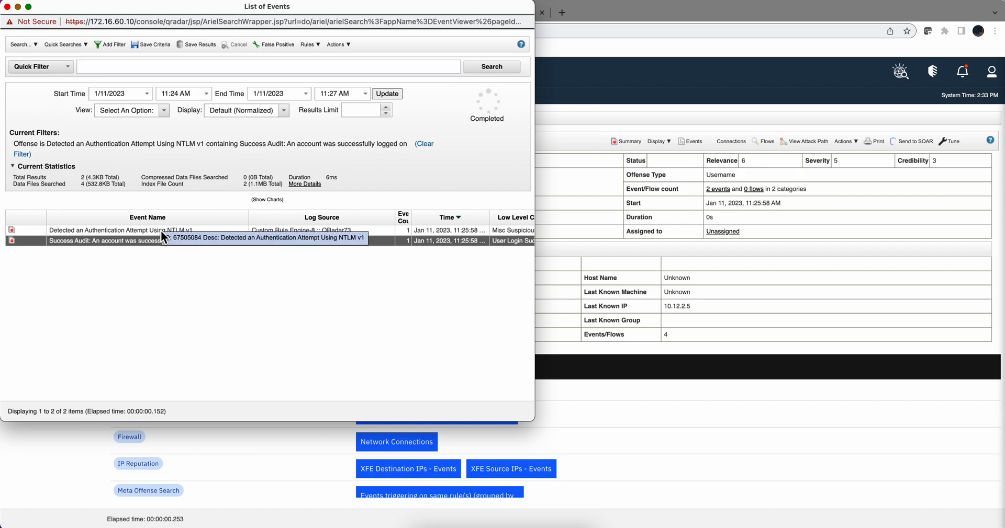
pyautogui.moveTo(180, 295)
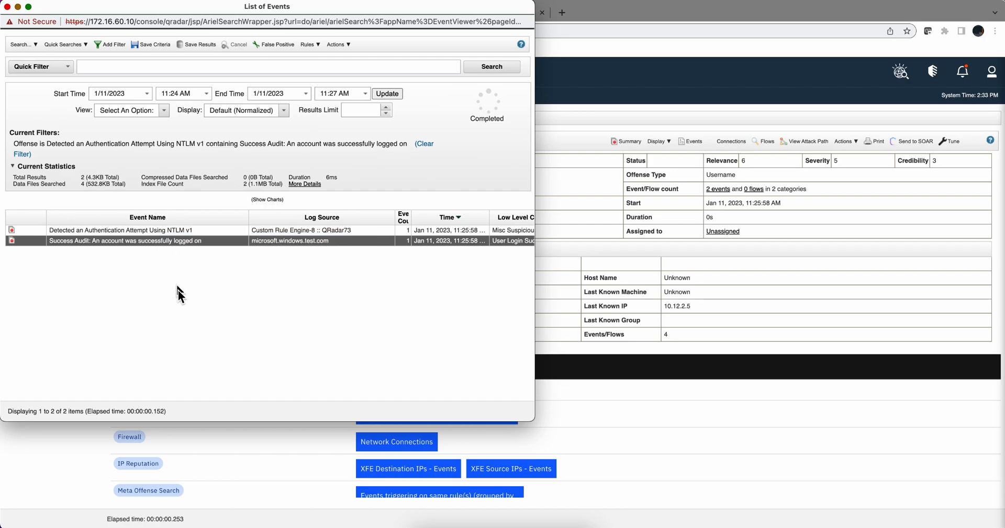
pyautogui.moveTo(296, 286)
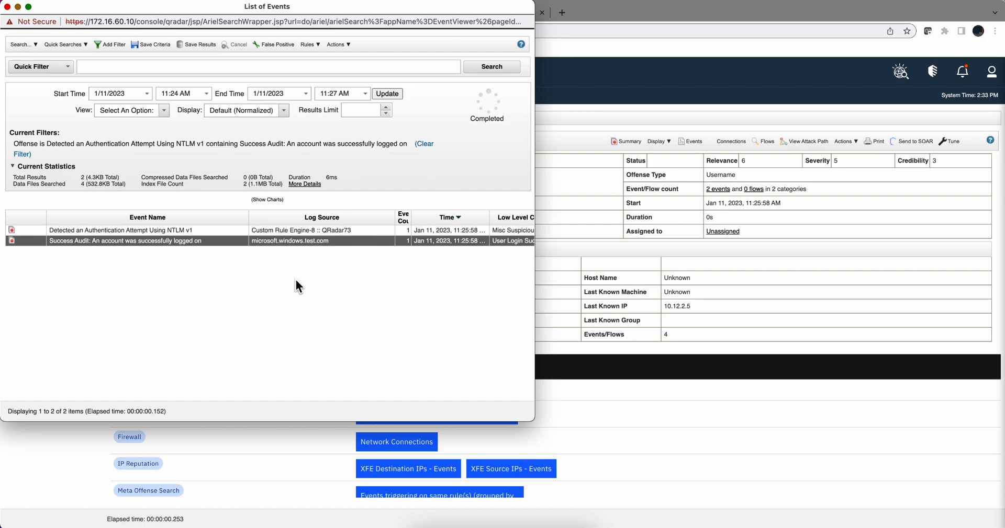
pyautogui.click(147, 241)
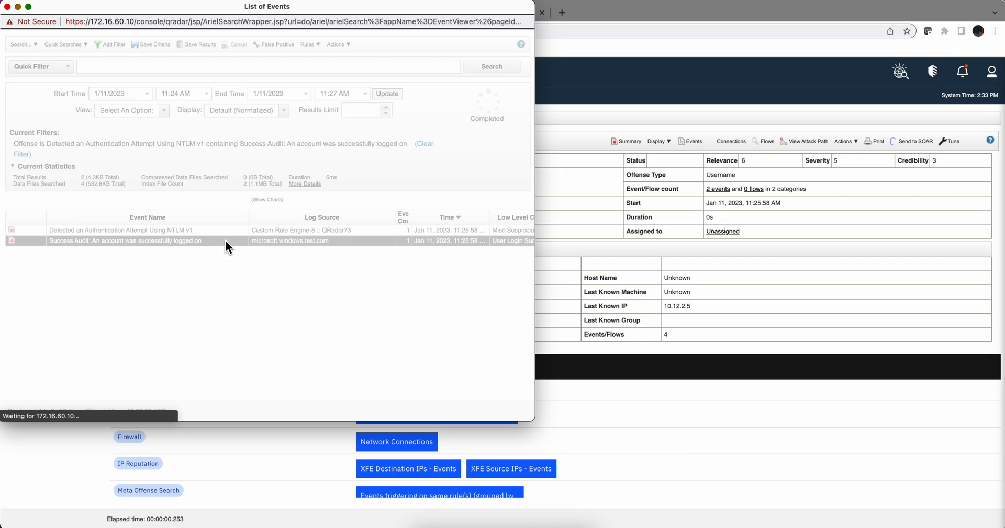
pyautogui.doubleClick(125, 241)
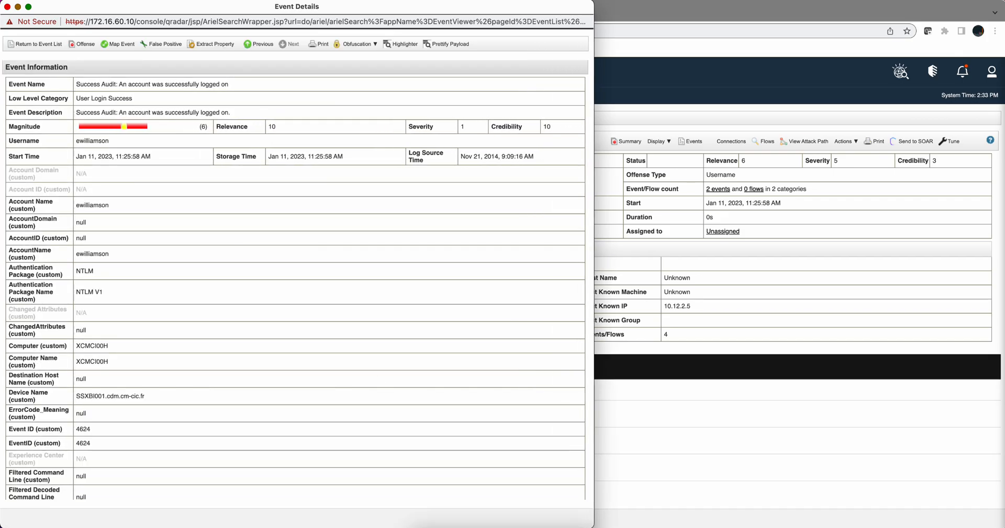
pyautogui.scroll(-3)
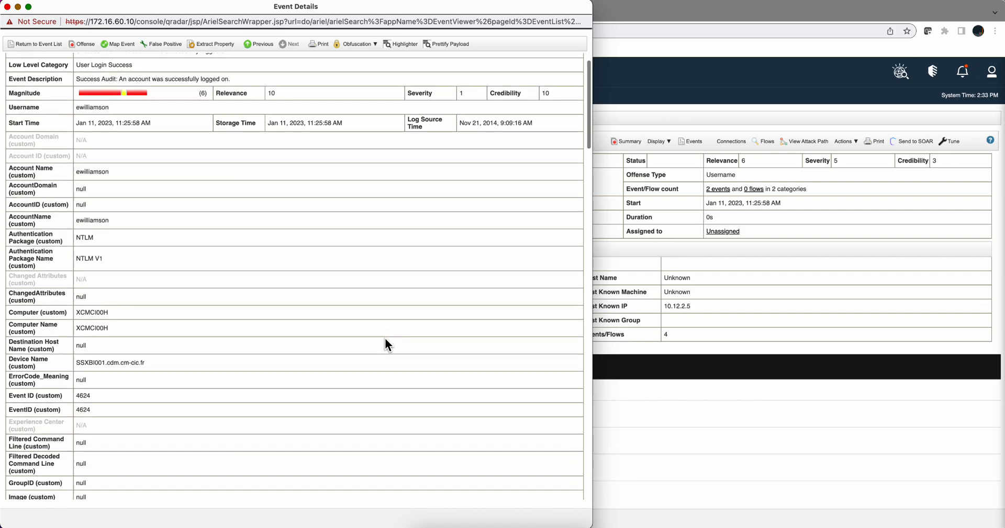
pyautogui.scroll(-3)
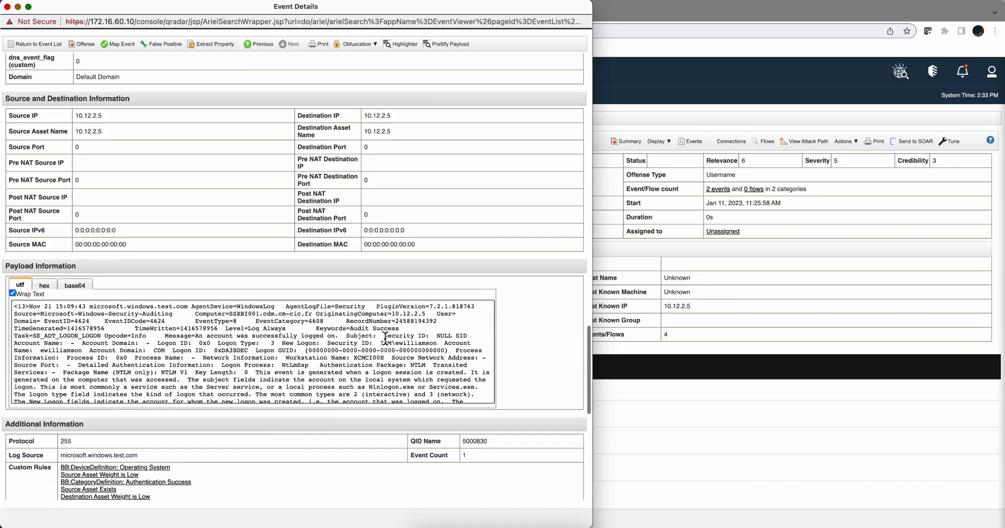
pyautogui.scroll(-3)
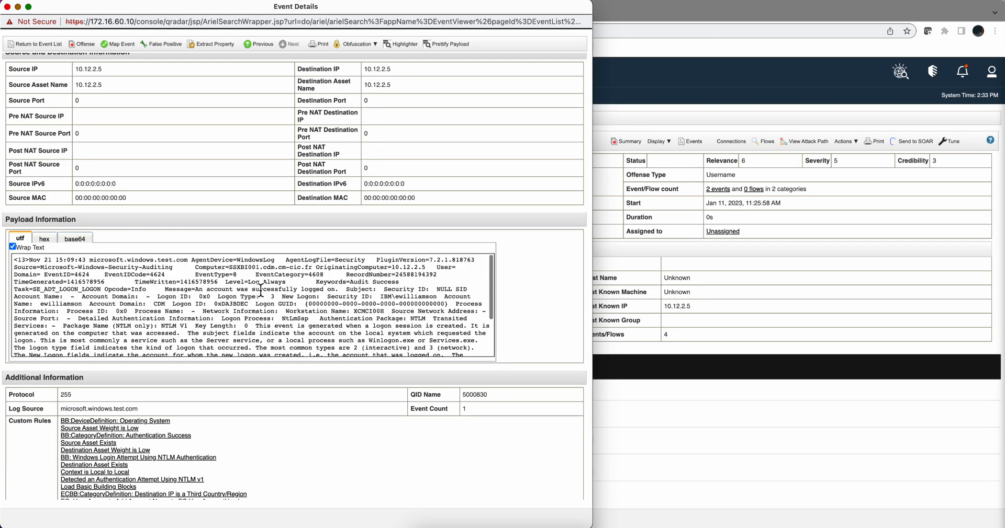
pyautogui.scroll(-3)
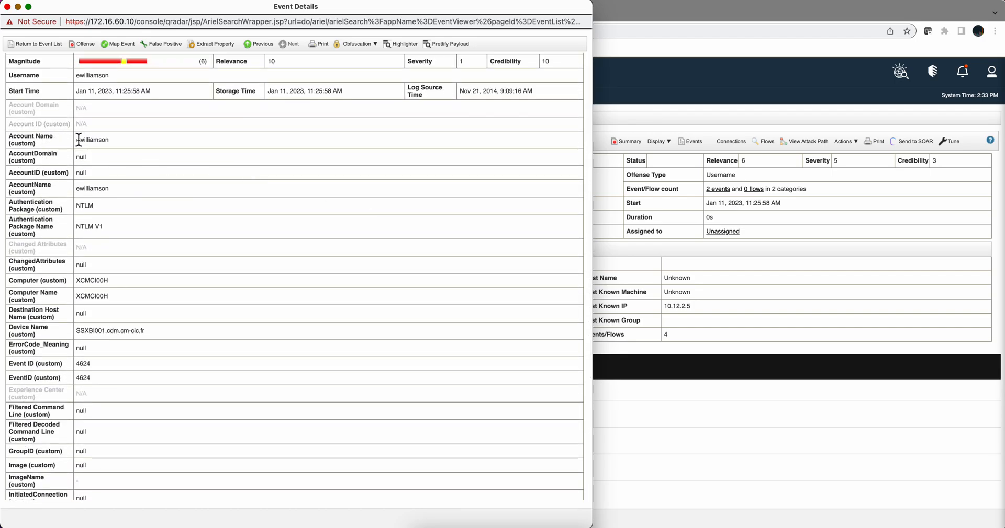
pyautogui.moveTo(87, 172)
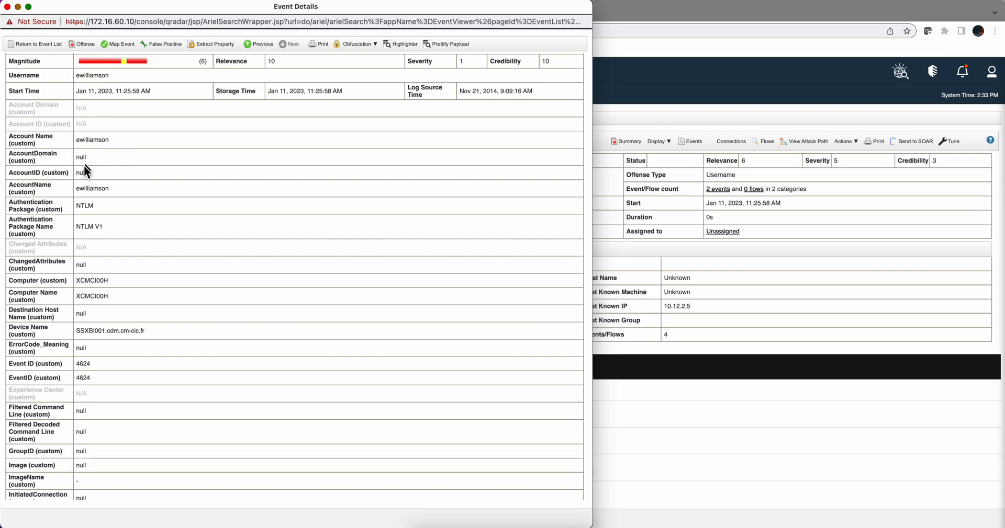
pyautogui.moveTo(88, 222)
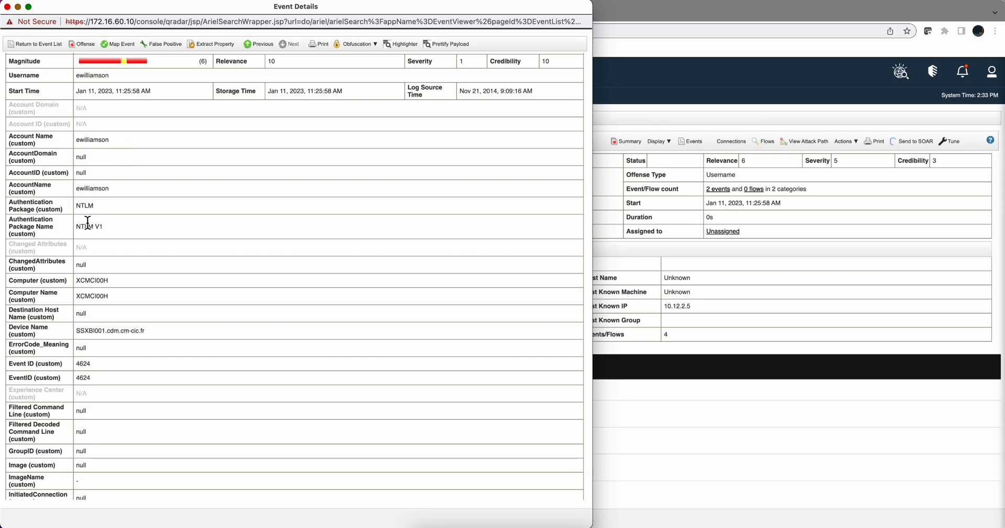
pyautogui.moveTo(88, 252)
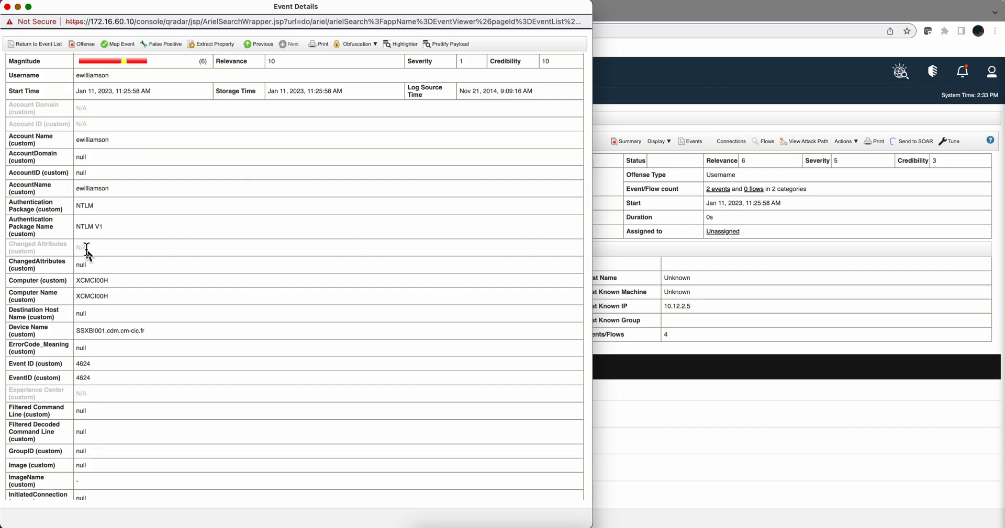
pyautogui.moveTo(88, 285)
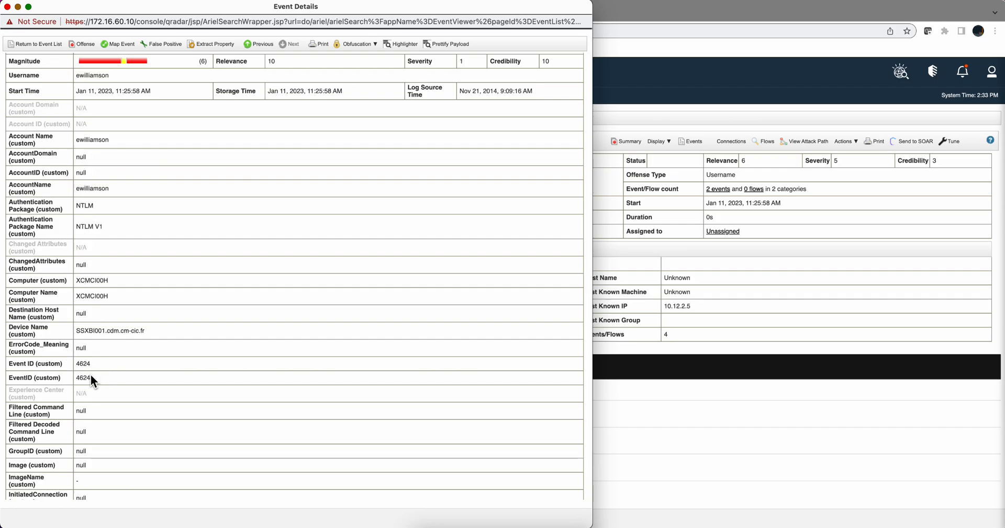
pyautogui.moveTo(94, 384)
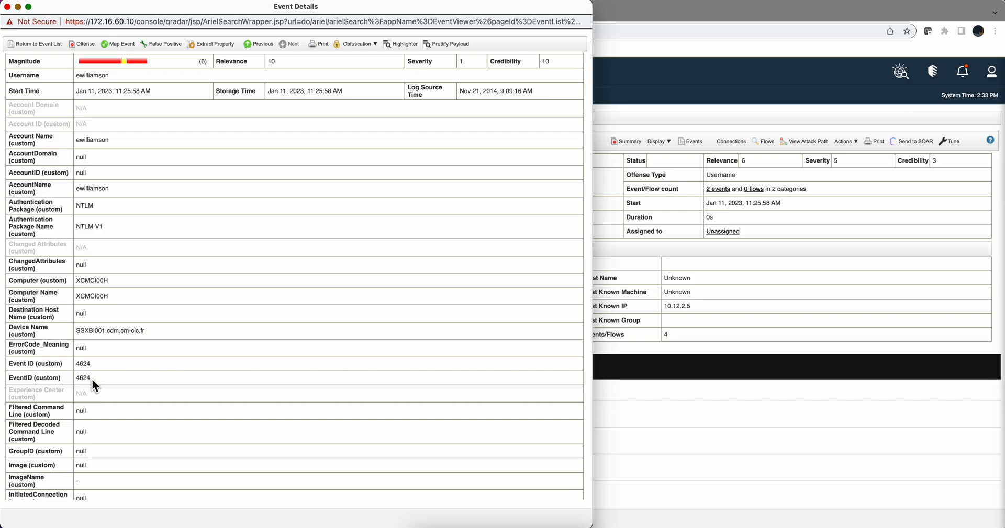
pyautogui.scroll(-3)
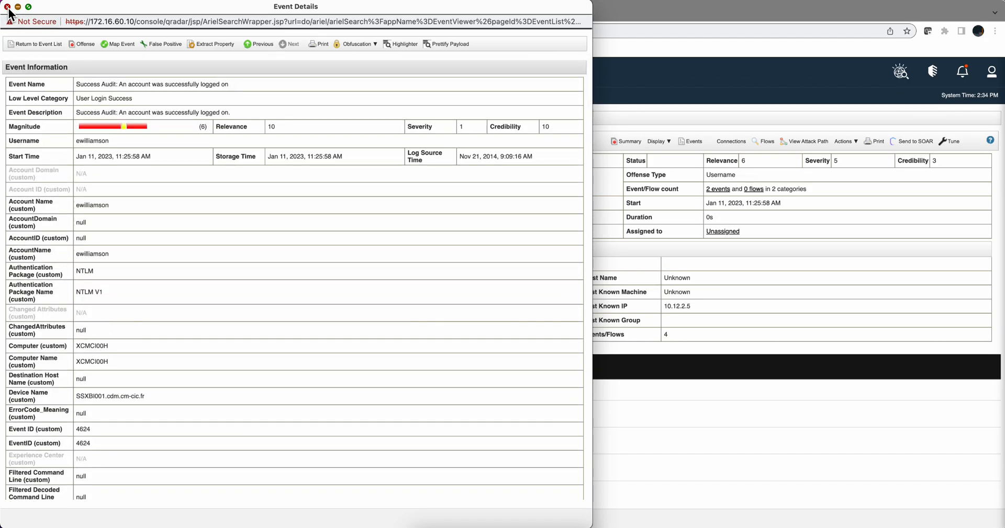
# Dismiss the Event Details window and switch to the Log Activity real-time events view.
pyautogui.click(7, 6)
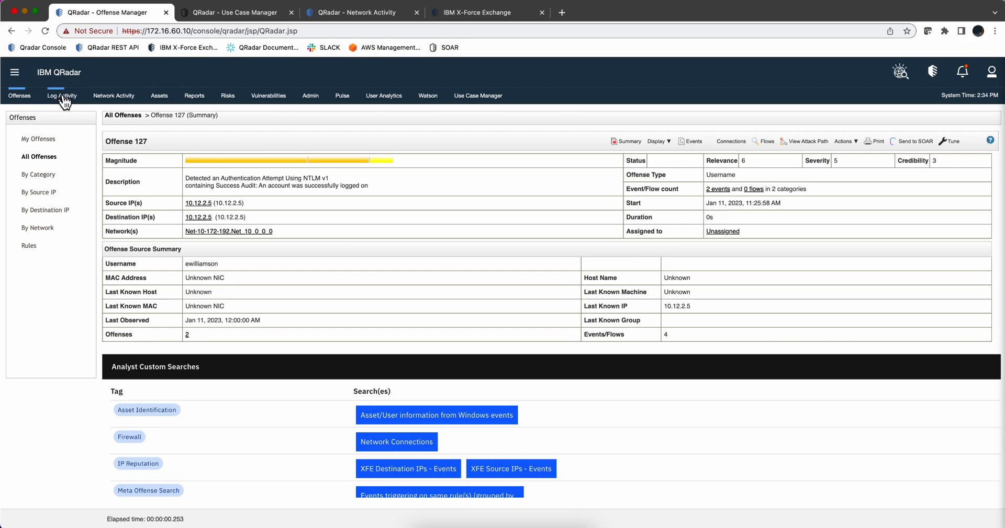
pyautogui.click(62, 95)
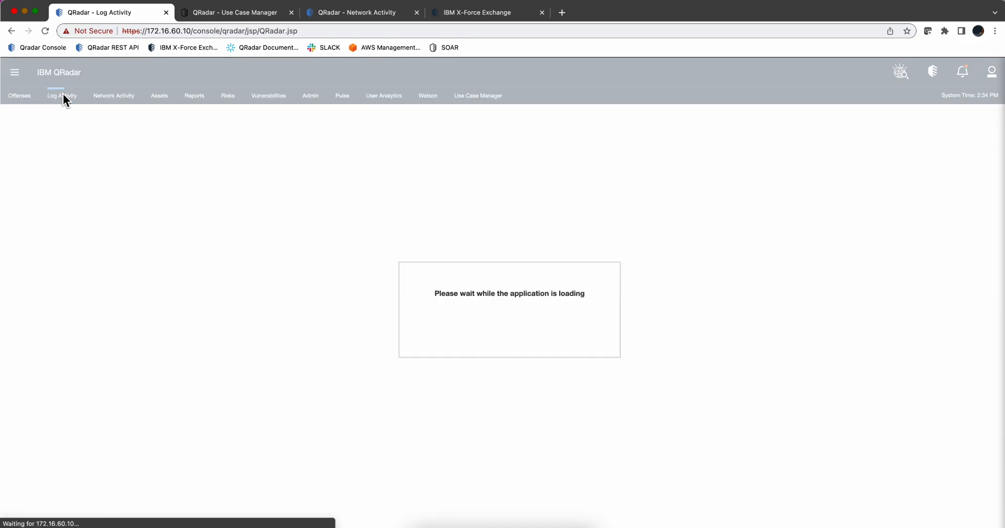
pyautogui.click(62, 95)
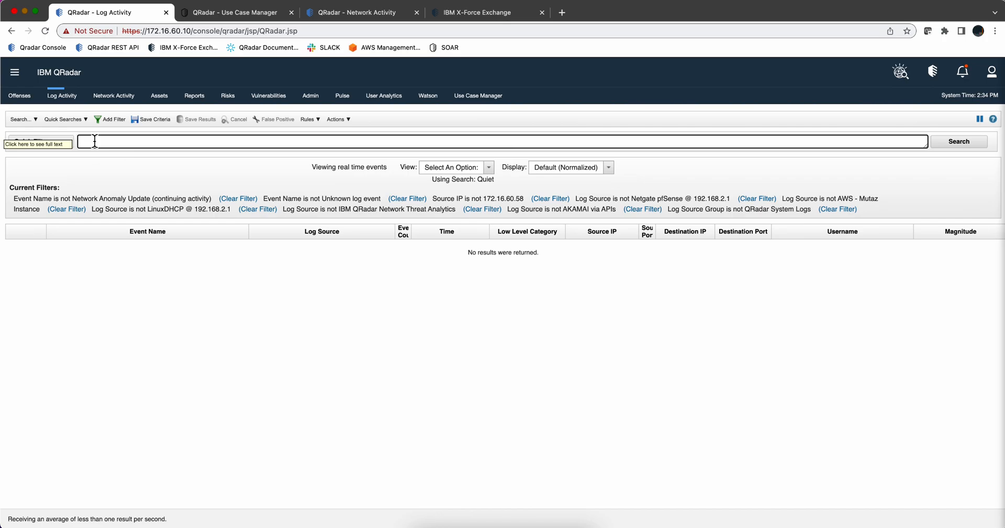
pyautogui.write('ewill')
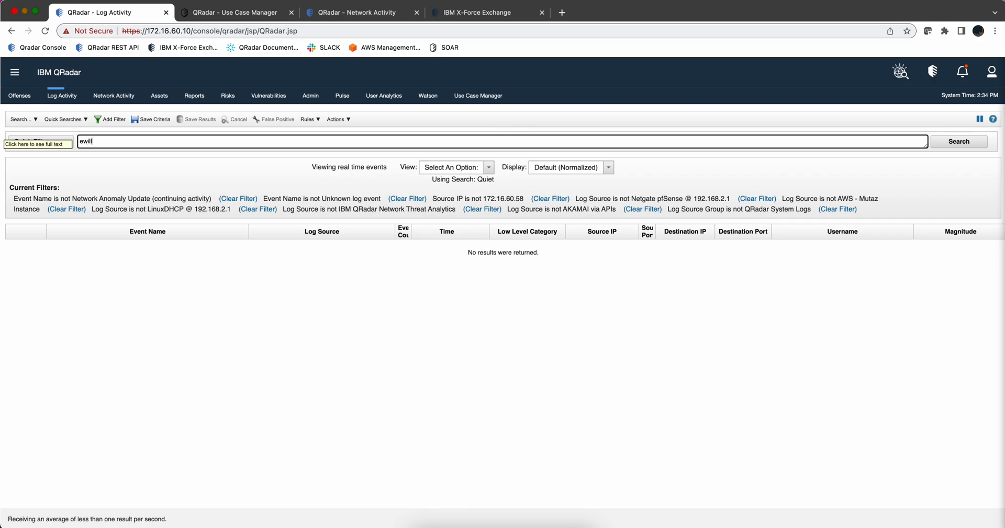
pyautogui.write('iamson')
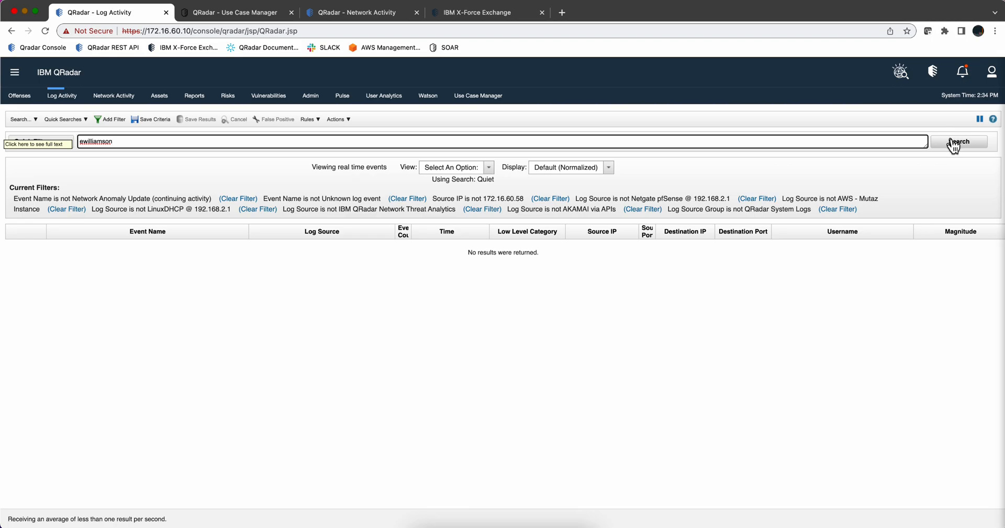
pyautogui.click(959, 141)
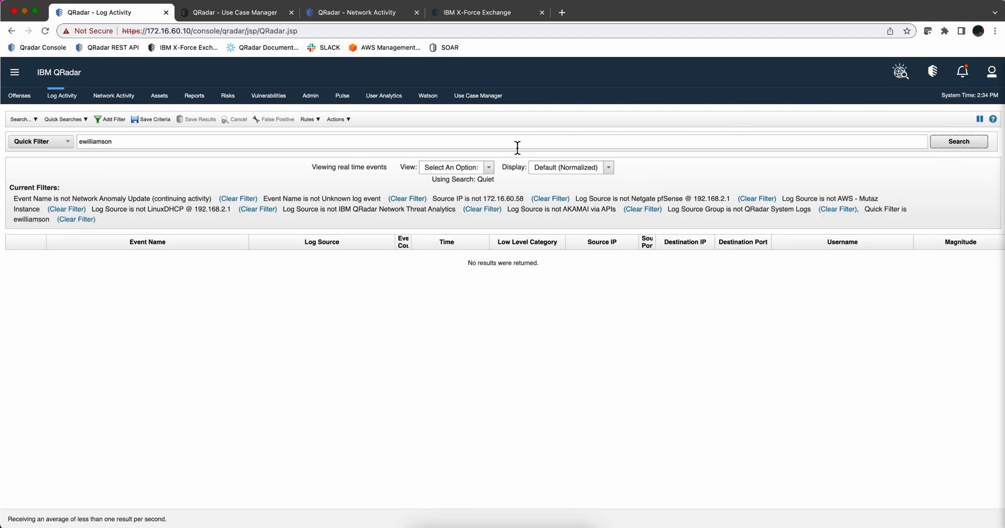
pyautogui.click(455, 168)
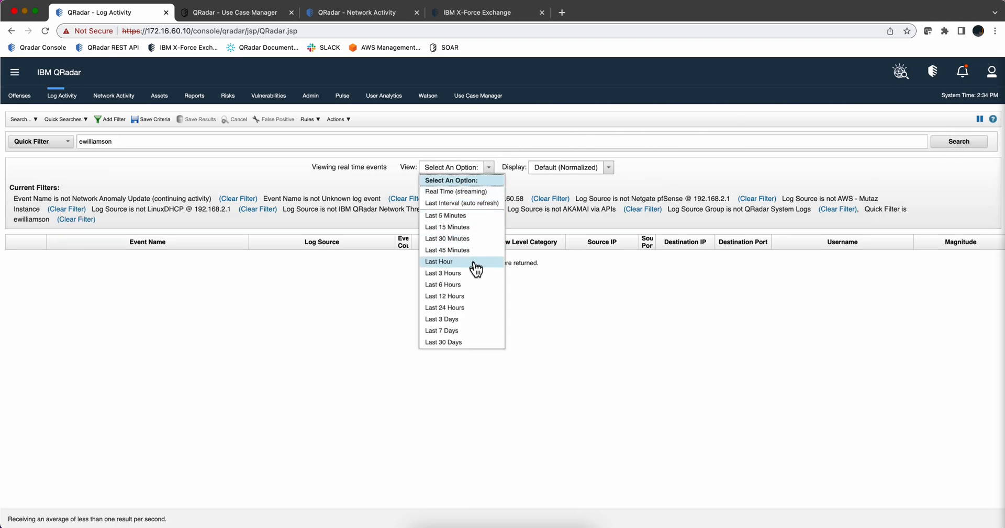
pyautogui.moveTo(461, 296)
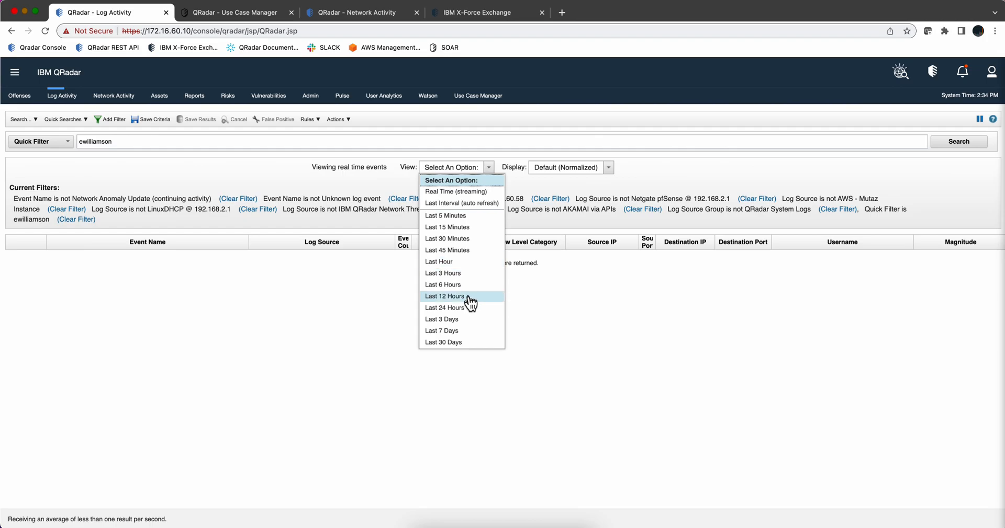
pyautogui.click(444, 296)
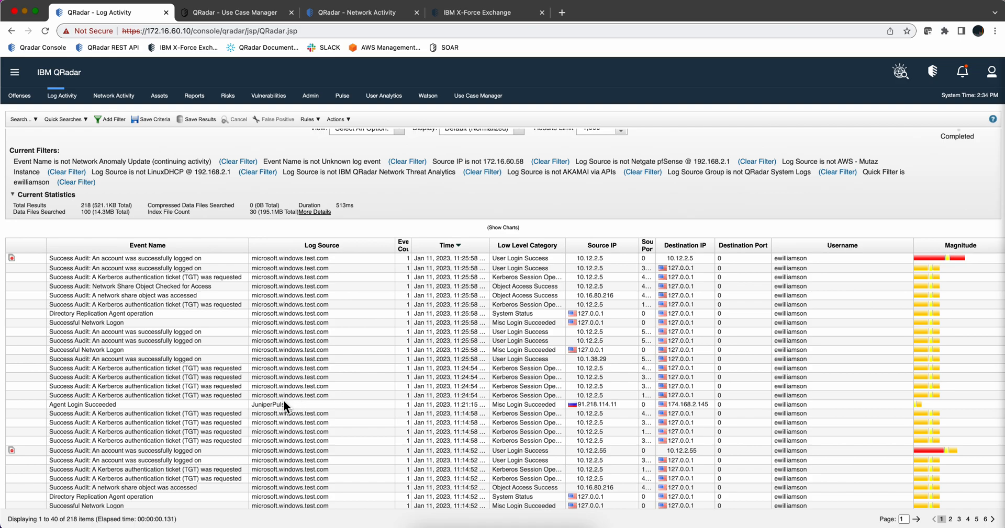
pyautogui.moveTo(292, 267)
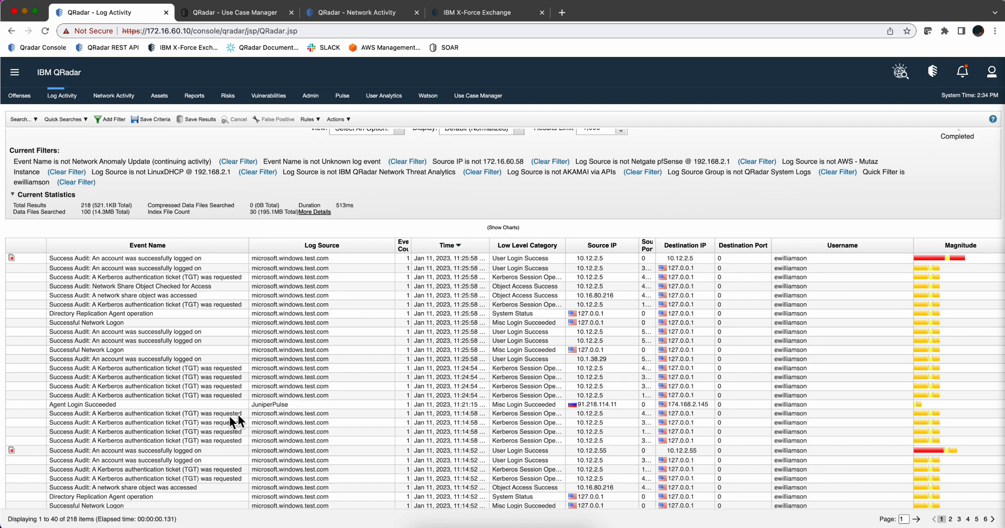
pyautogui.moveTo(34, 265)
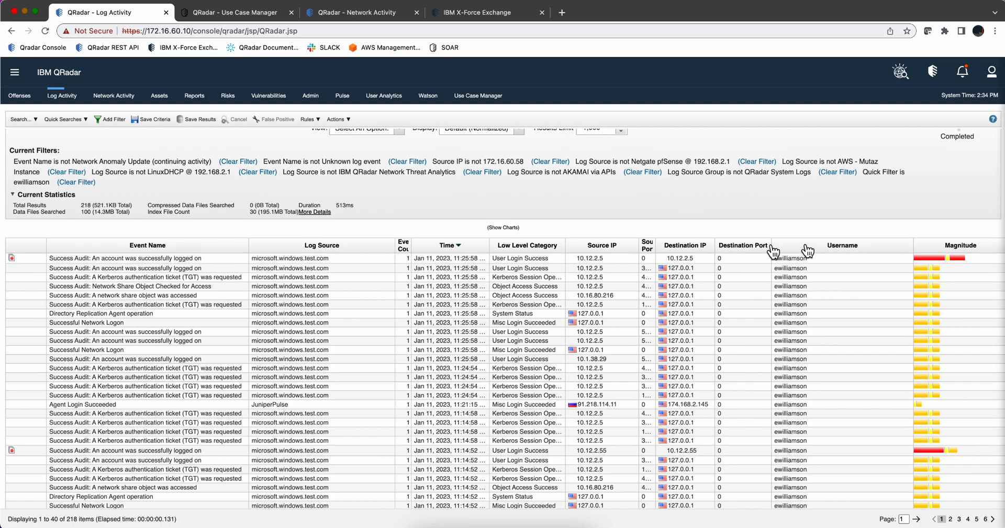
pyautogui.moveTo(606, 275)
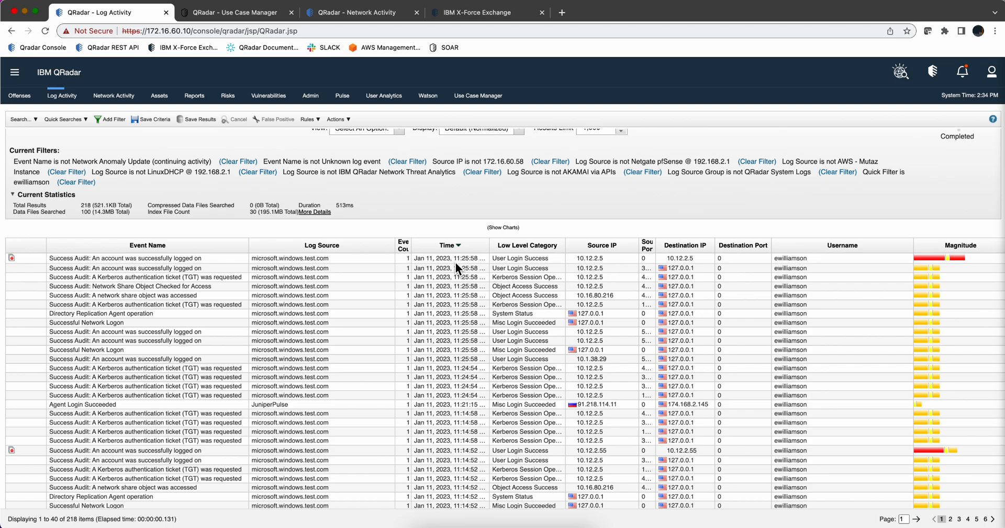
pyautogui.moveTo(402, 280)
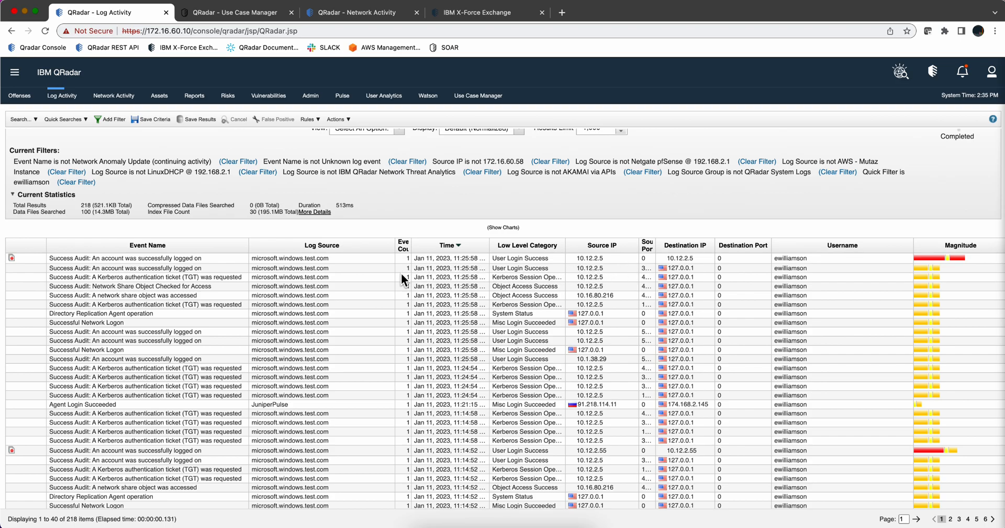
pyautogui.click(21, 120)
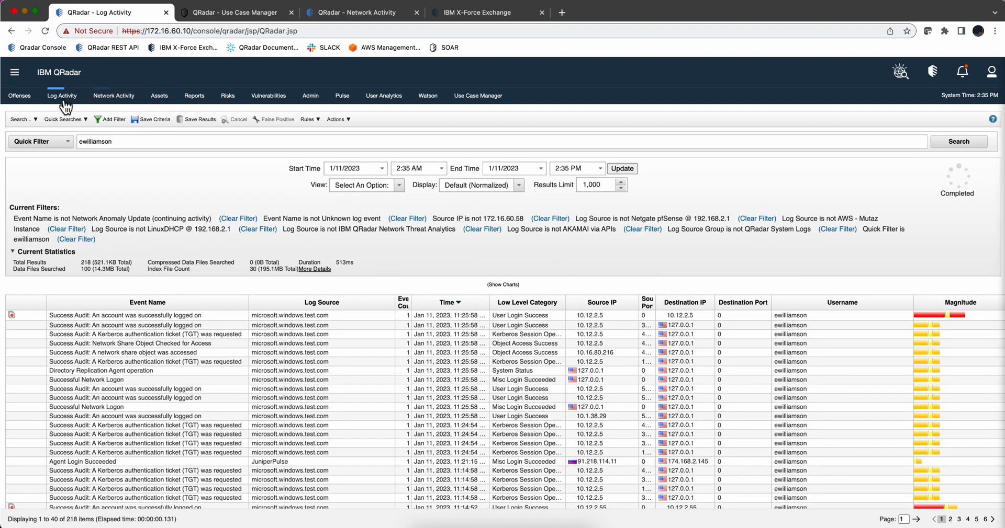
# Start a fresh event search and choose EventID (custom) as the new filter's parameter.
pyautogui.click(62, 95)
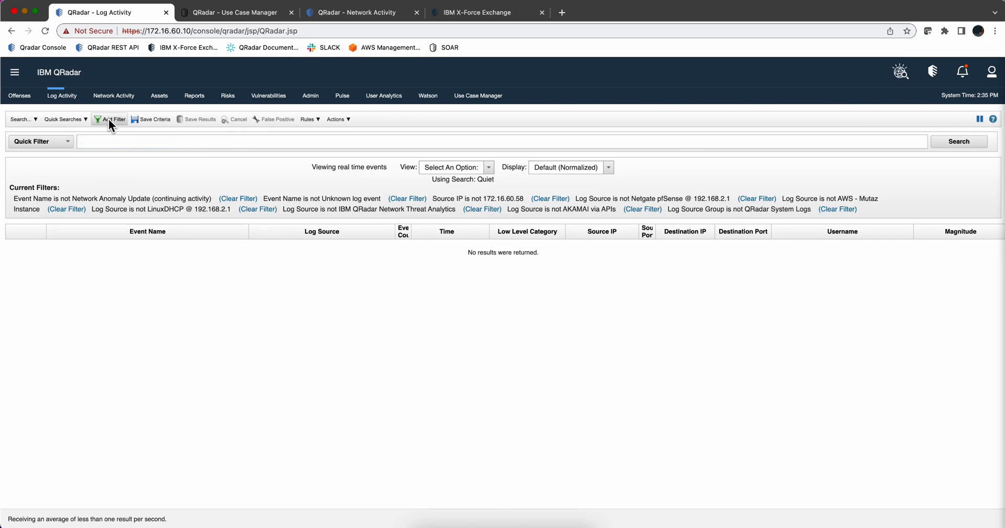
pyautogui.click(113, 119)
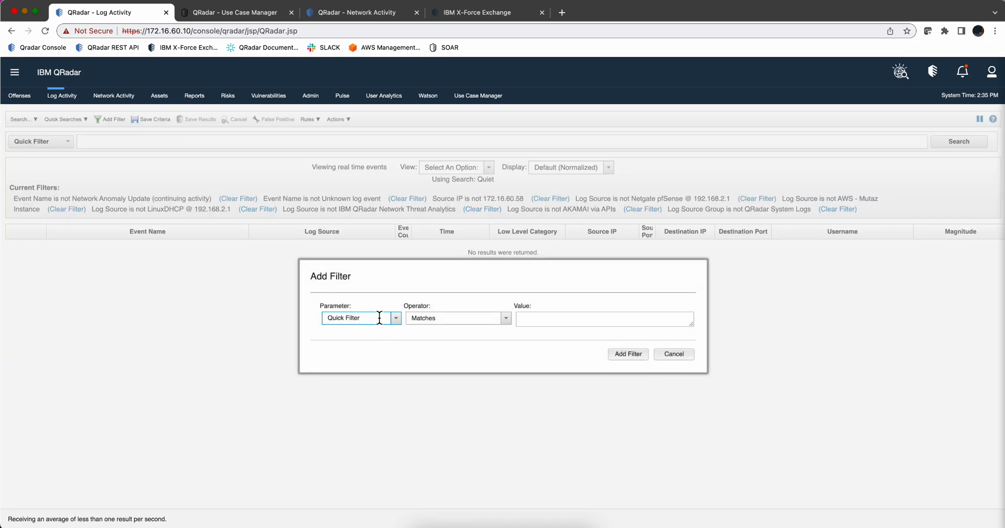
pyautogui.click(395, 318)
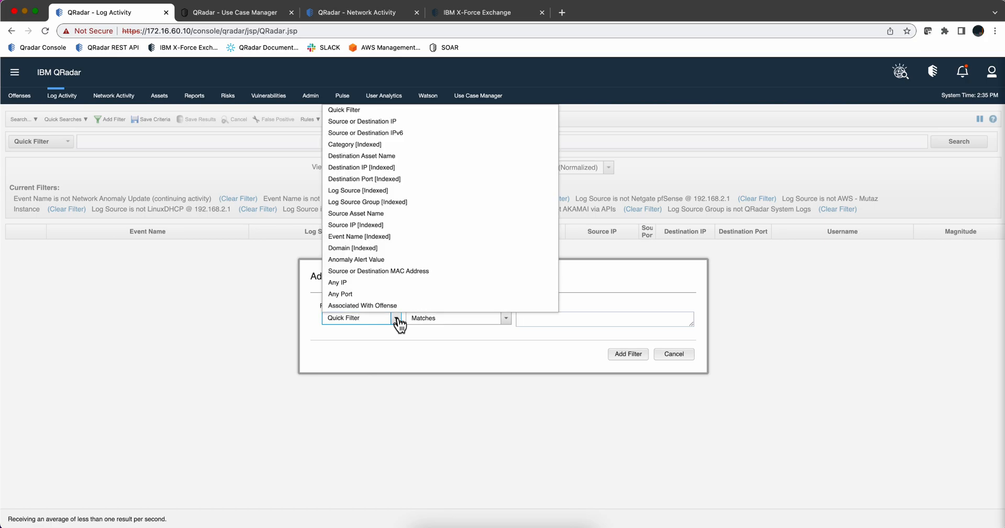
pyautogui.moveTo(422, 220)
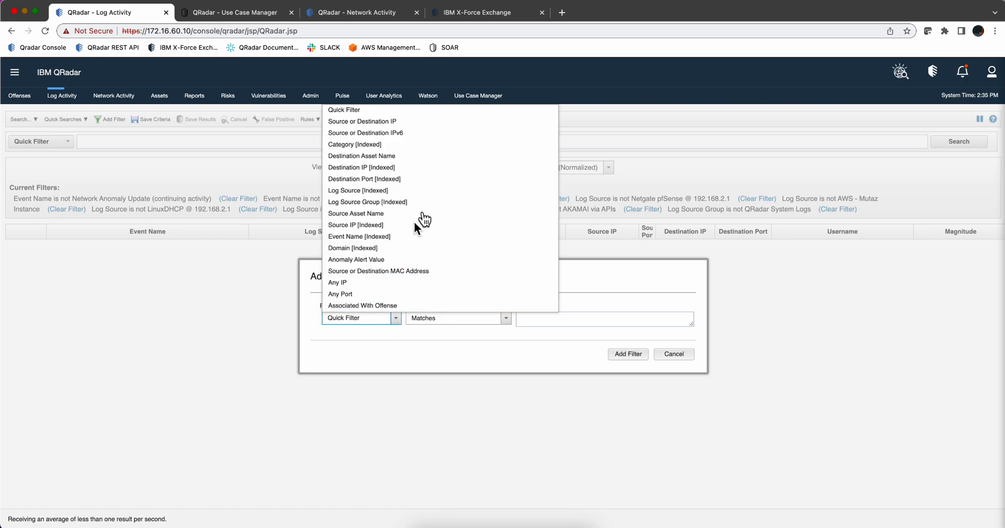
pyautogui.scroll(-3)
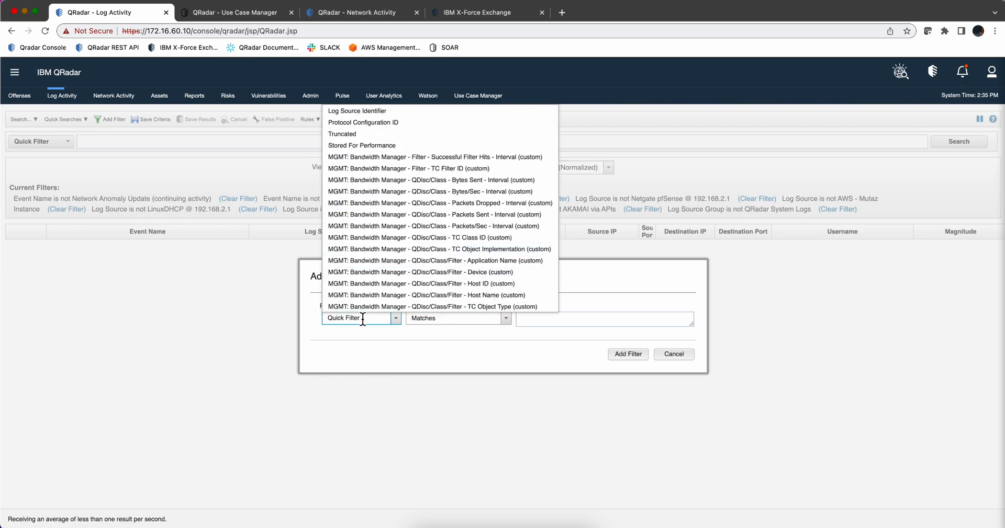
pyautogui.doubleClick(343, 319)
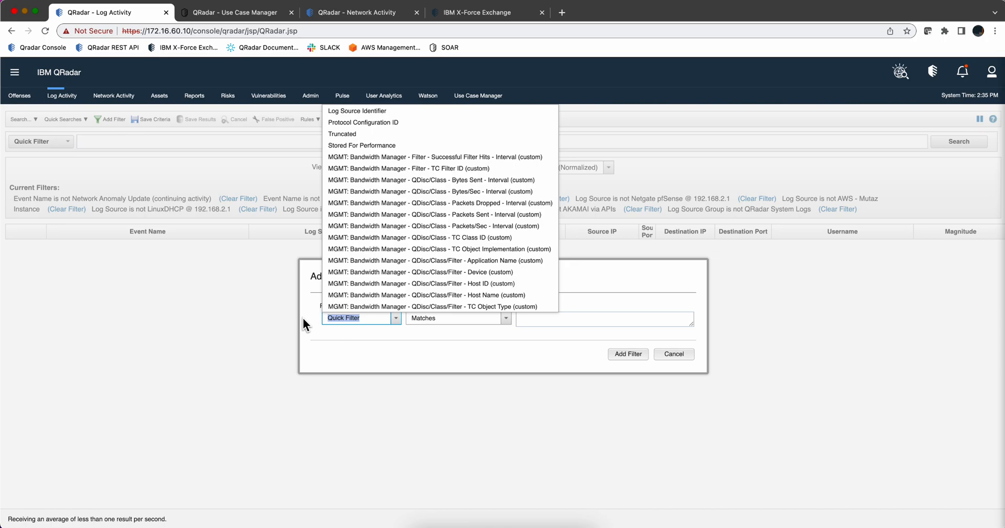
pyautogui.write('E')
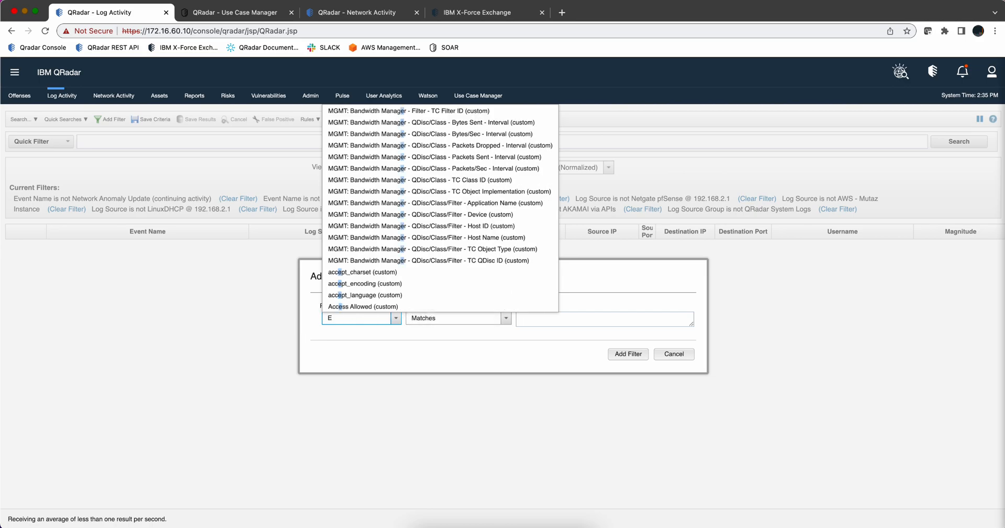
pyautogui.write('ven')
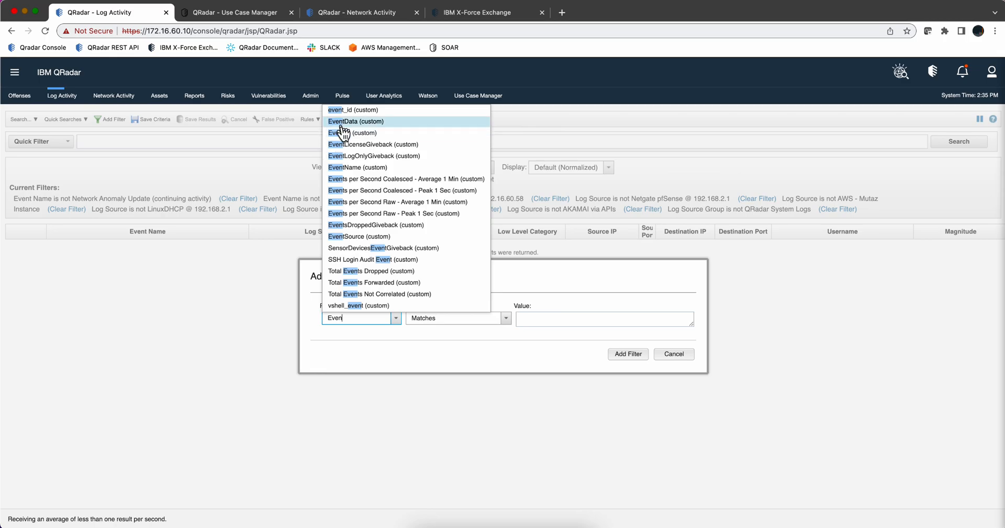
pyautogui.click(355, 133)
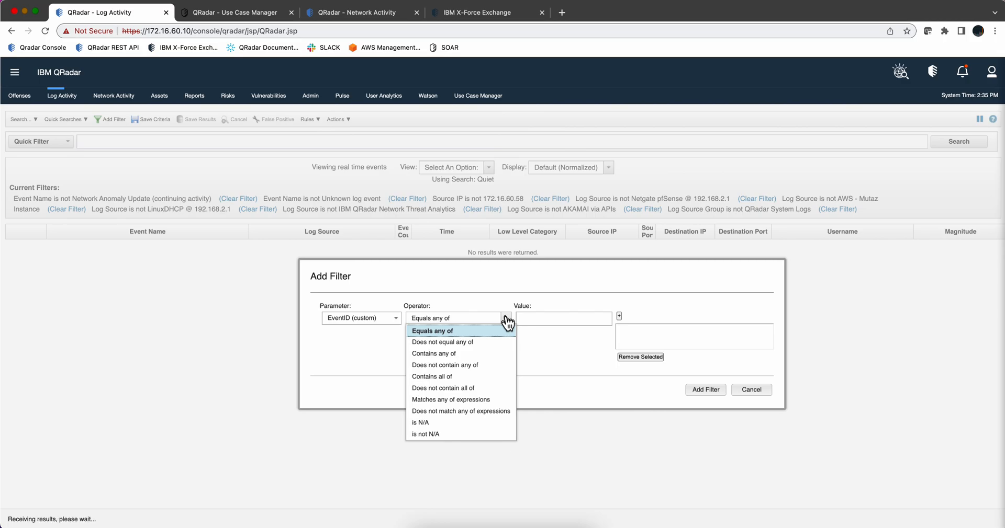
# Set the comparison to Equals any of and add 4624 to the EventID values.
pyautogui.click(432, 330)
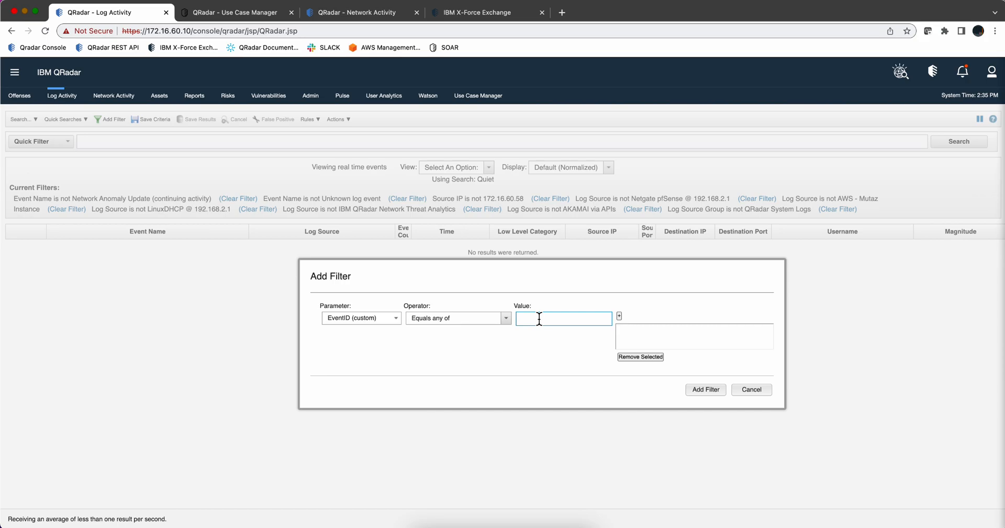
pyautogui.write('ewi')
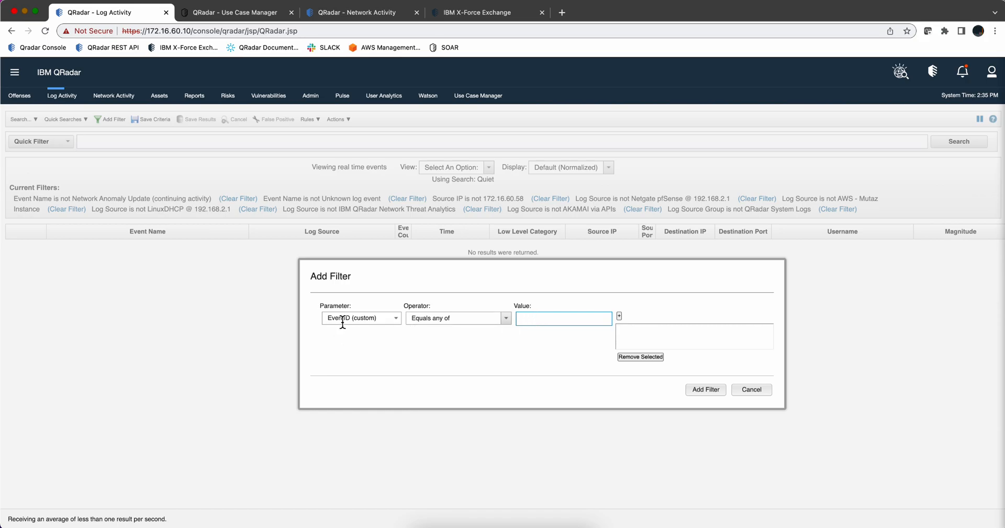
pyautogui.moveTo(537, 319)
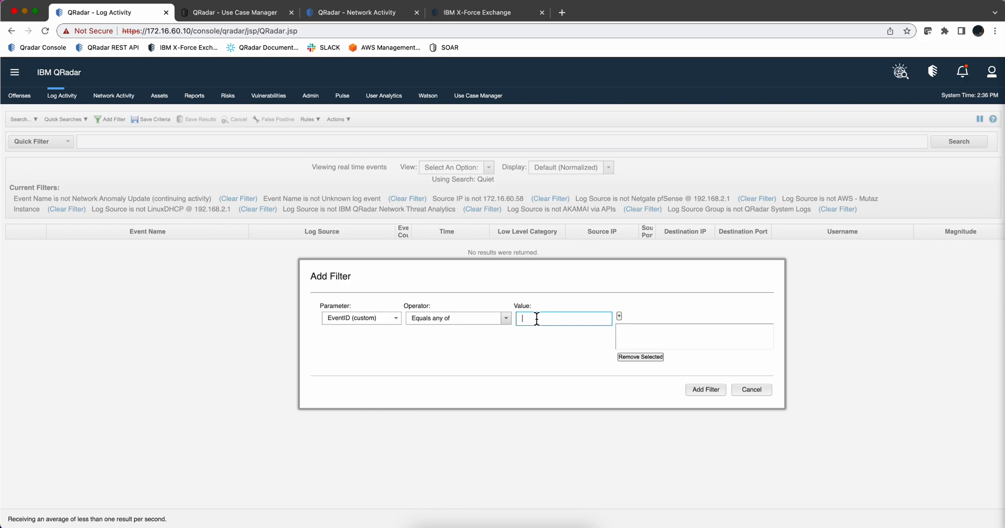
pyautogui.write('4')
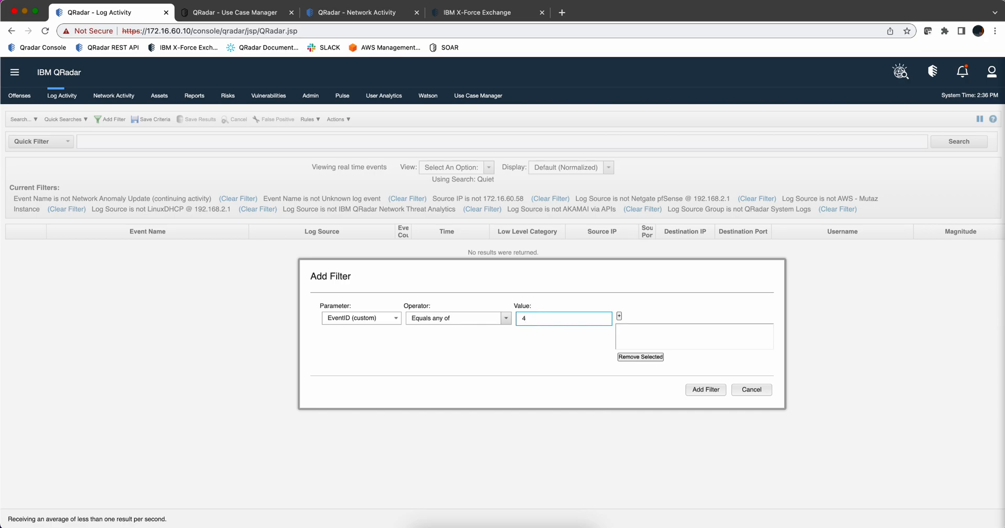
pyautogui.write('624')
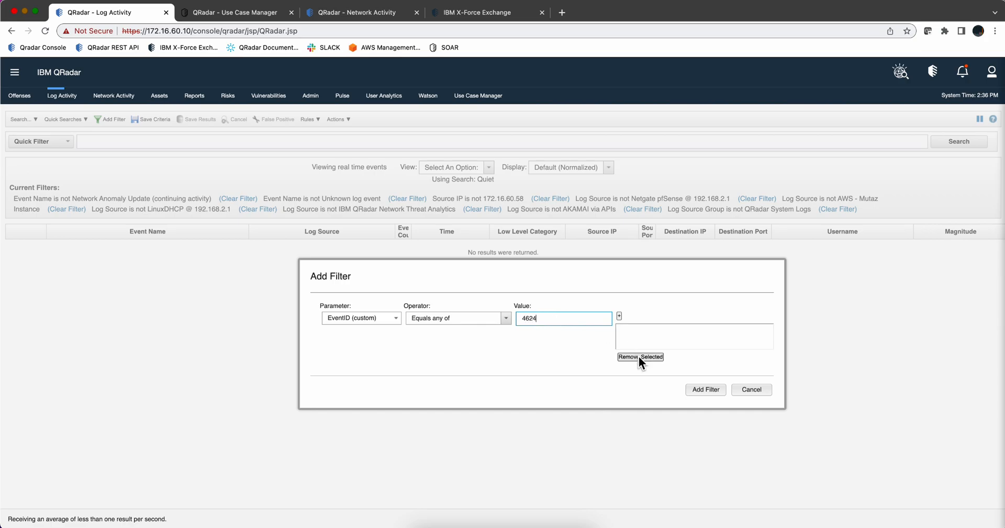
pyautogui.click(618, 316)
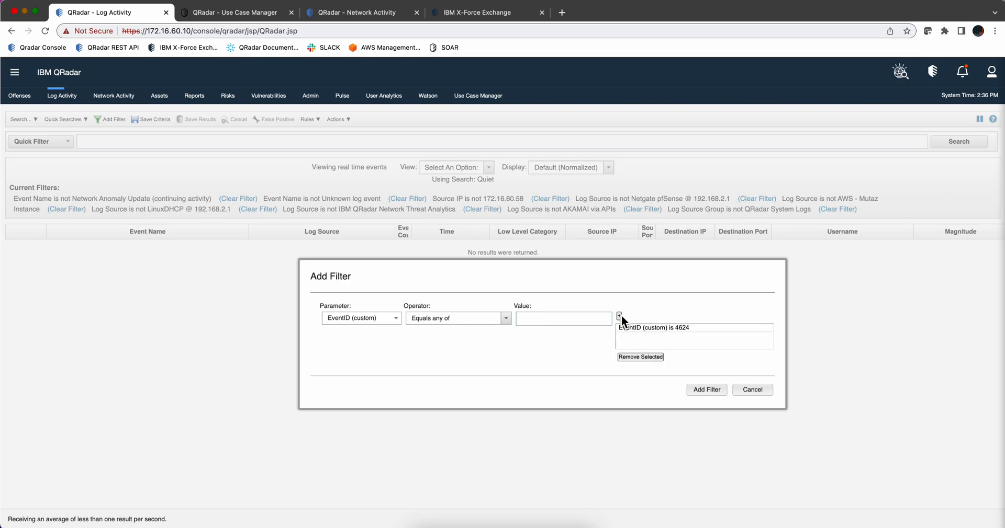
pyautogui.click(706, 389)
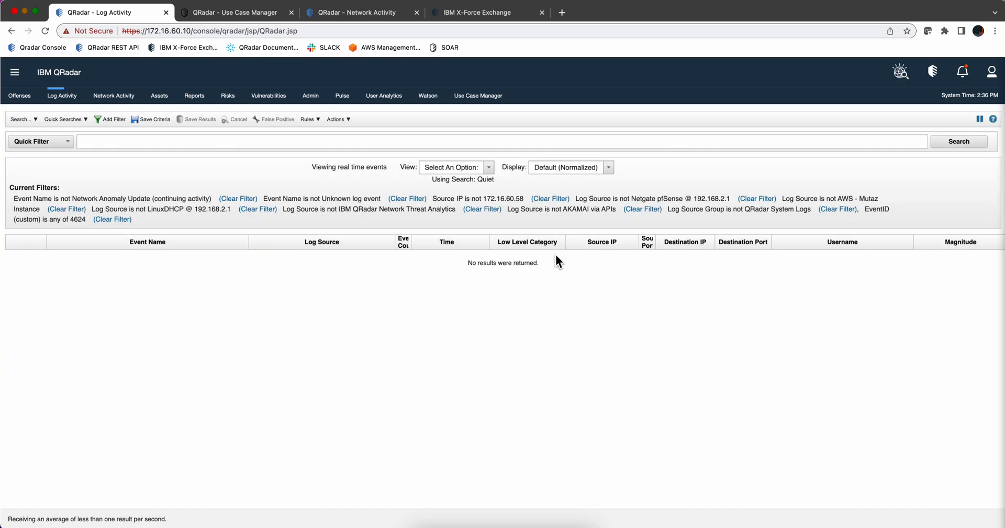
pyautogui.click(453, 168)
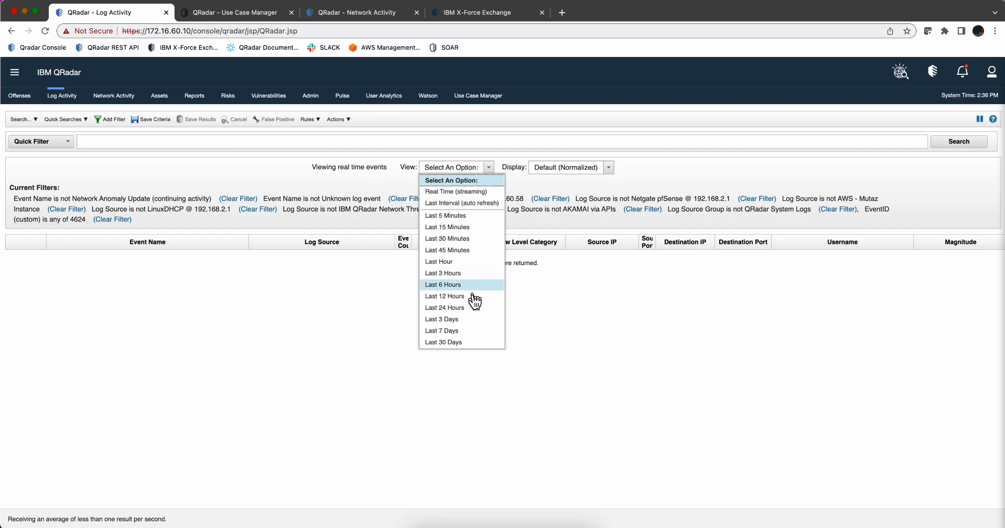
pyautogui.click(443, 296)
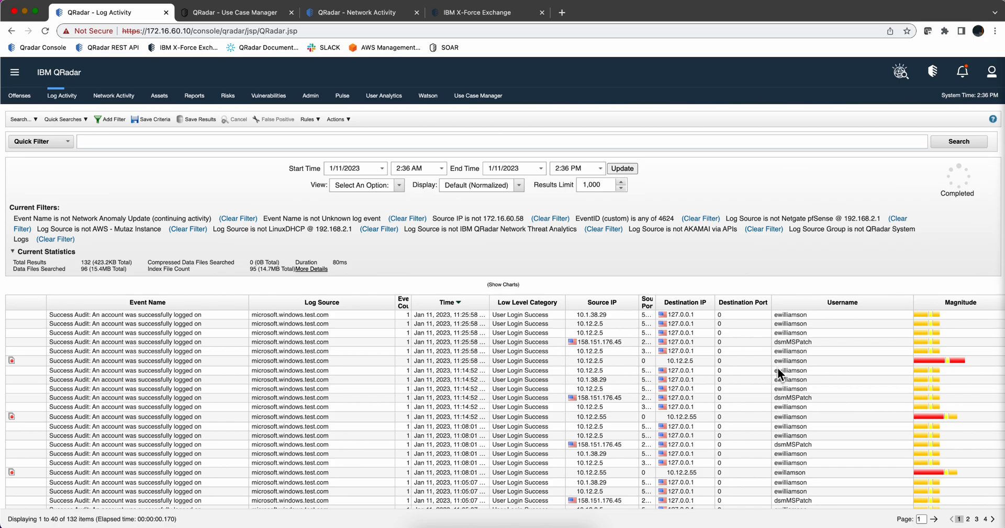
pyautogui.moveTo(781, 411)
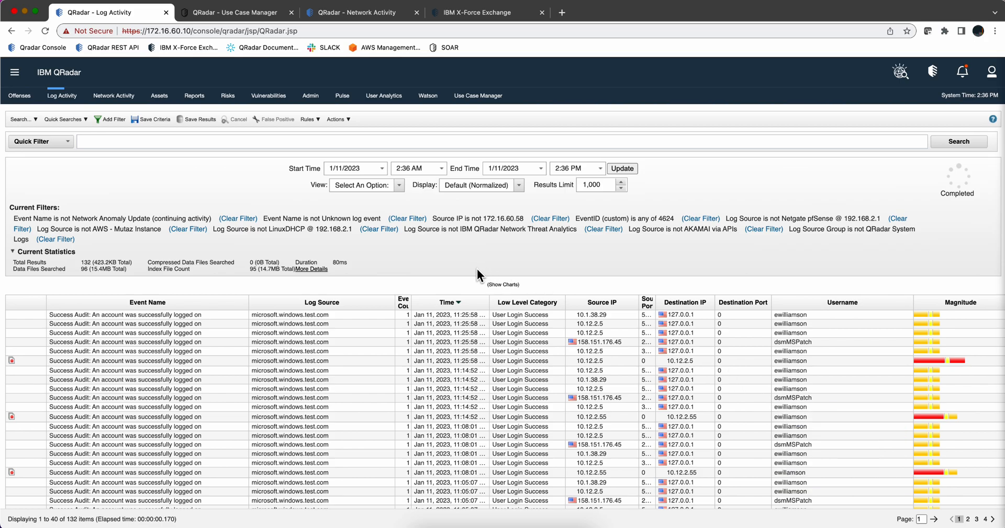
pyautogui.moveTo(477, 274)
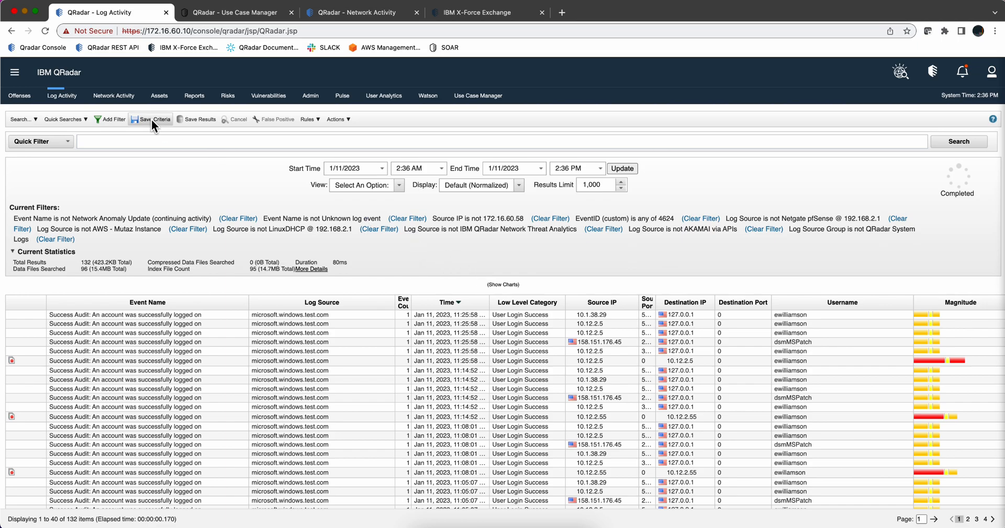
pyautogui.moveTo(151, 119)
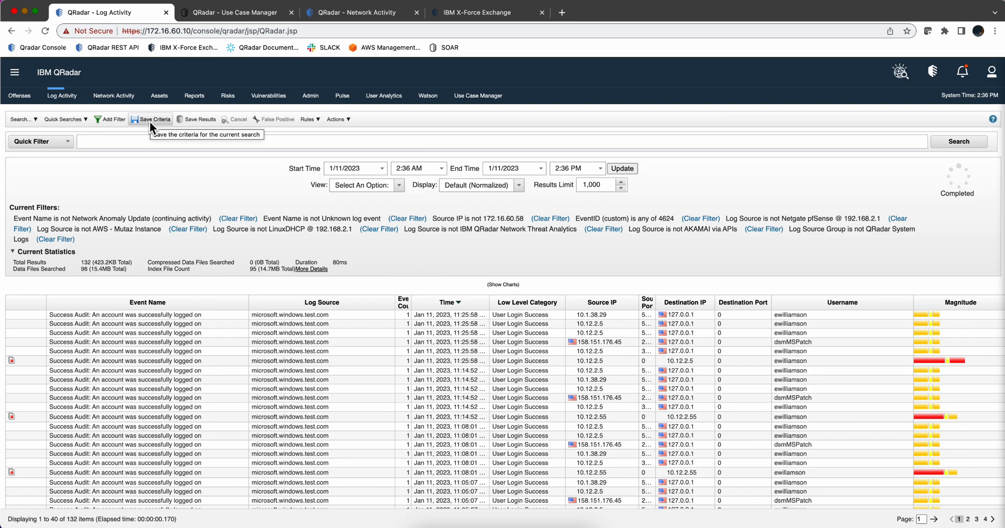
pyautogui.moveTo(62, 123)
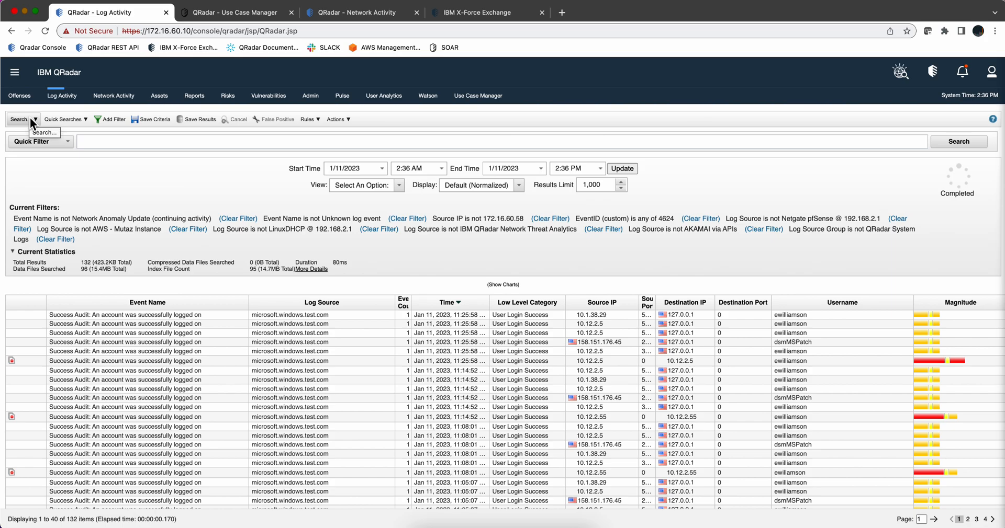
# Load the Pulse Summary view dashboard with its 19 open offenses and world map.
pyautogui.click(342, 95)
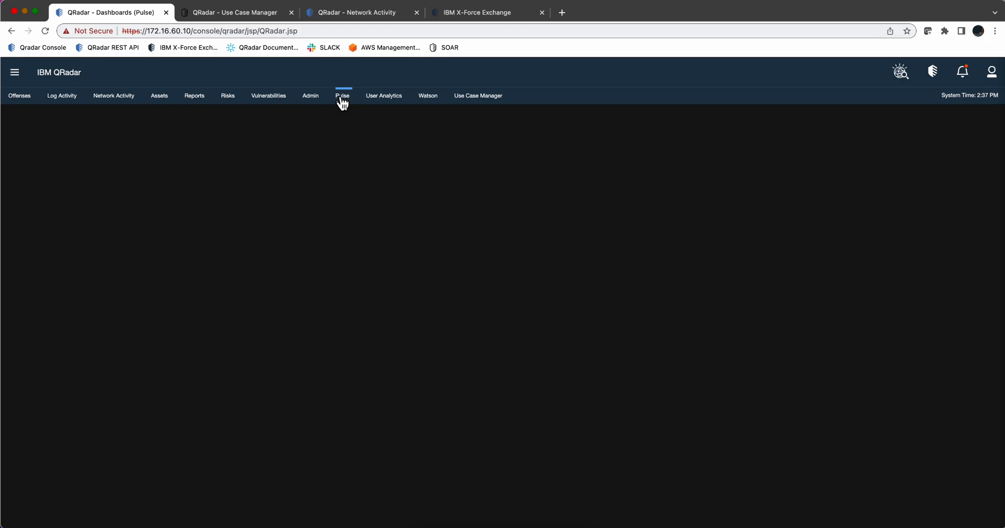
pyautogui.moveTo(342, 95)
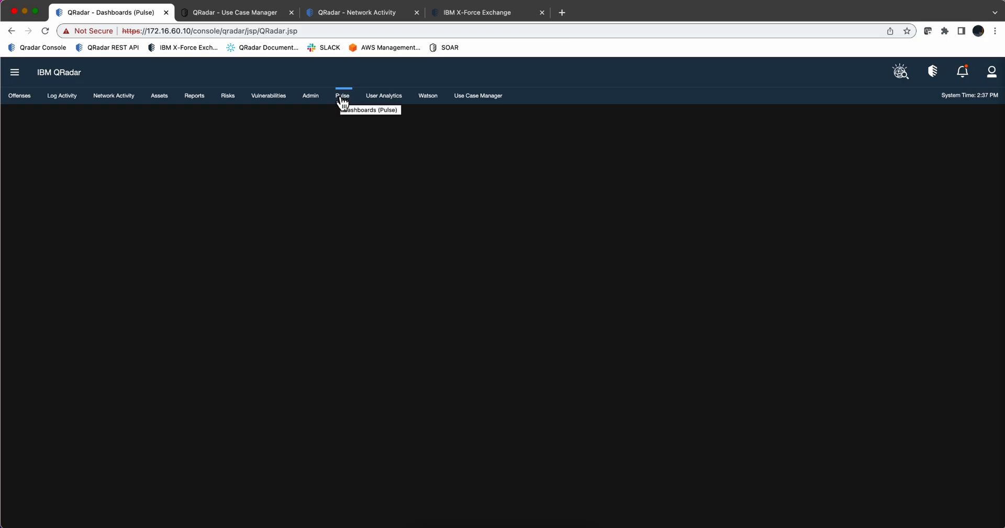
pyautogui.click(341, 95)
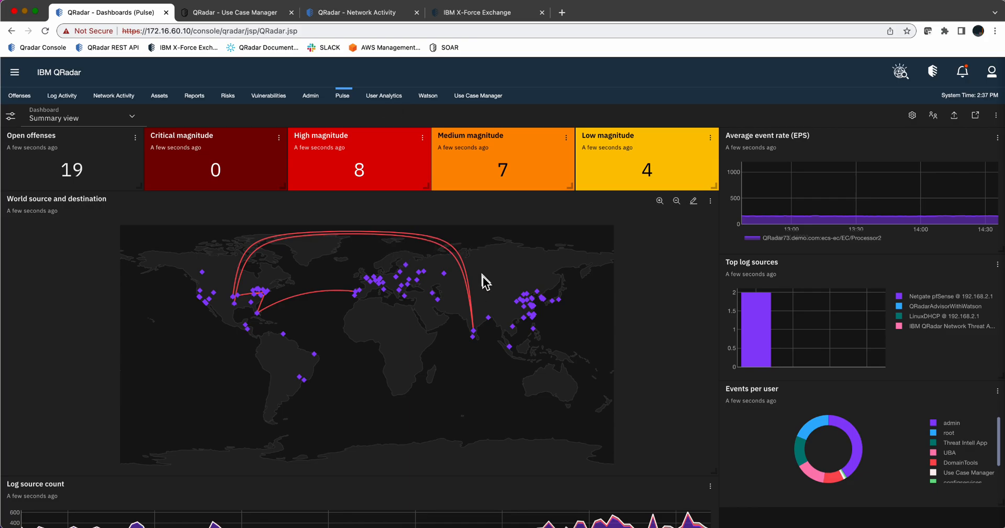
pyautogui.moveTo(629, 252)
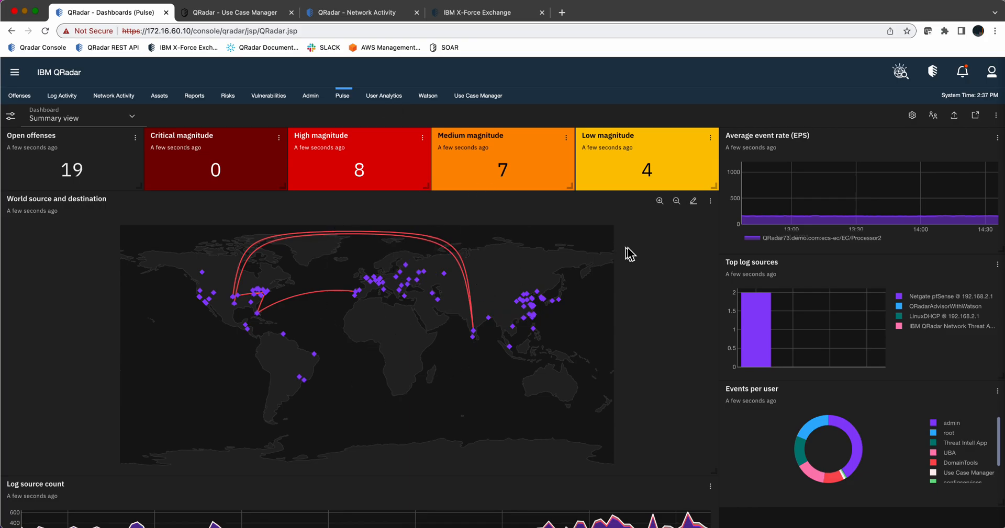
pyautogui.click(693, 201)
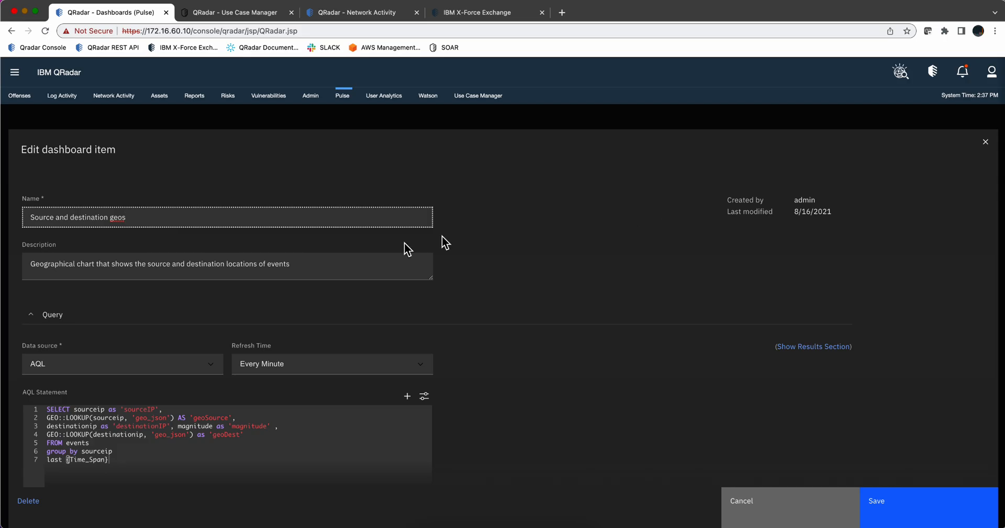
pyautogui.scroll(-3)
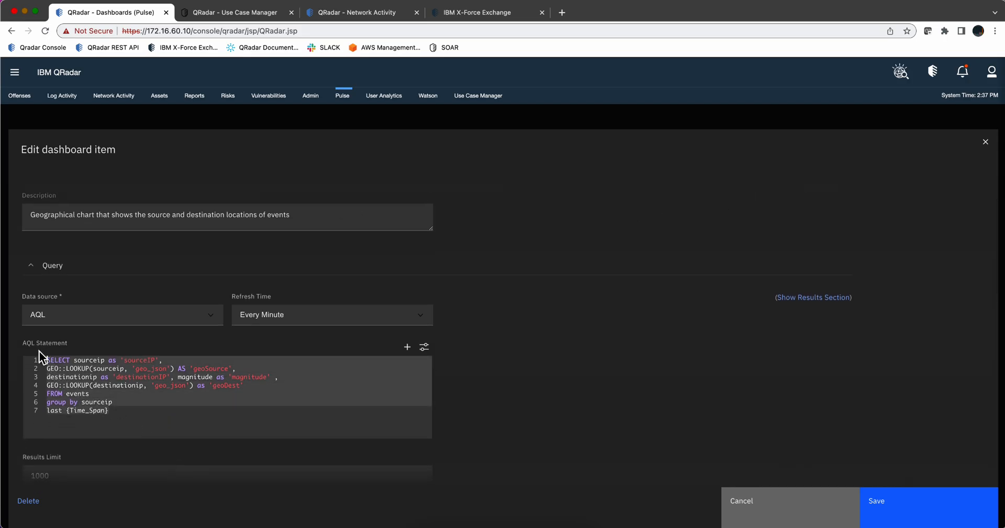
pyautogui.moveTo(506, 347)
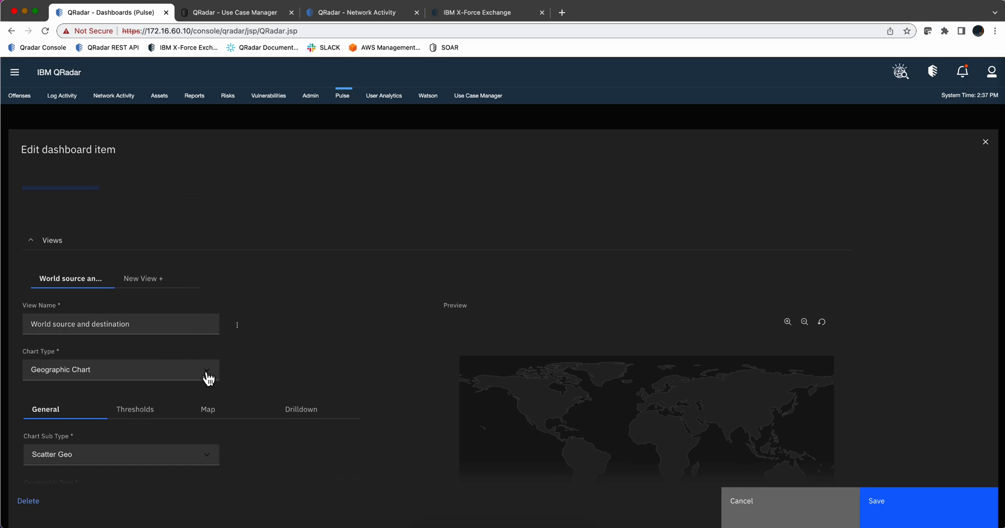
pyautogui.click(120, 370)
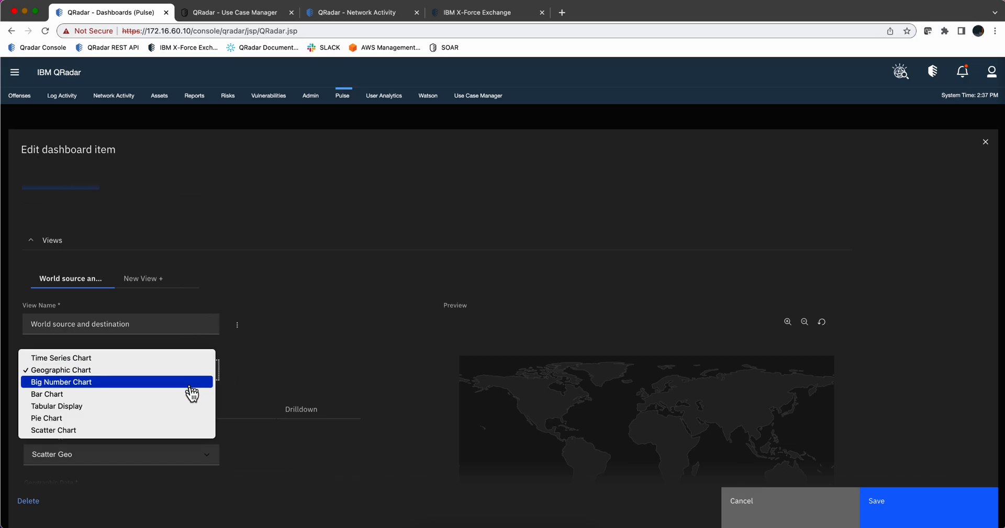
pyautogui.moveTo(197, 355)
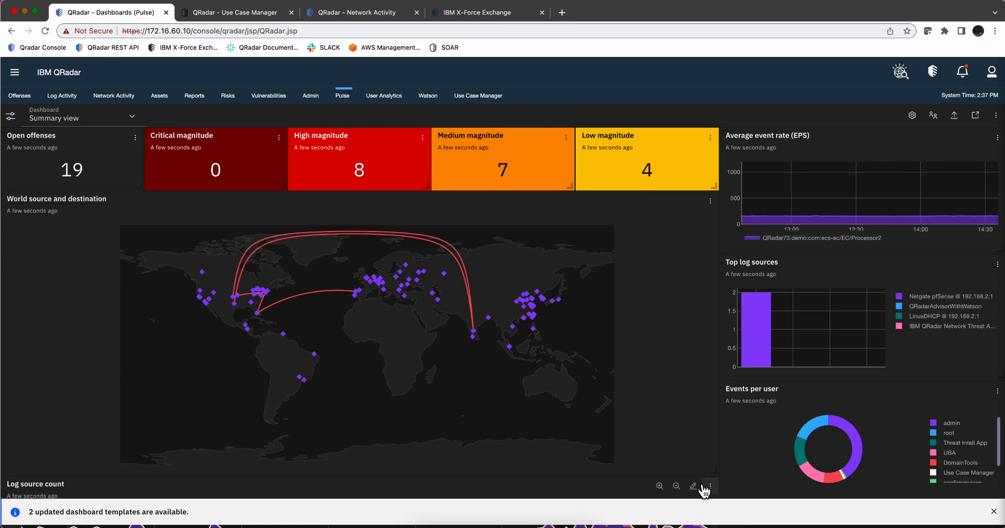
pyautogui.moveTo(361, 127)
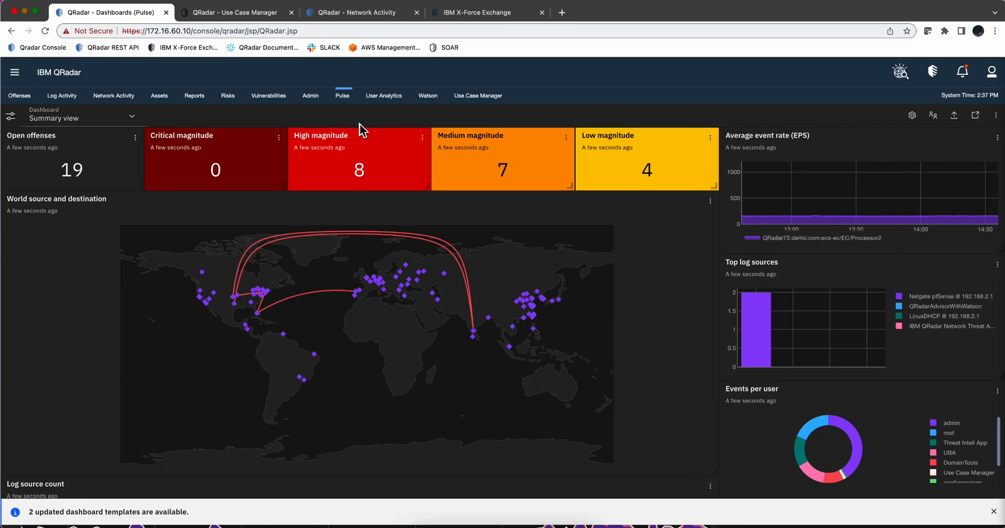
# Return to the EventID 4624 results and check the start and end dates, 1/11/2023.
pyautogui.click(62, 95)
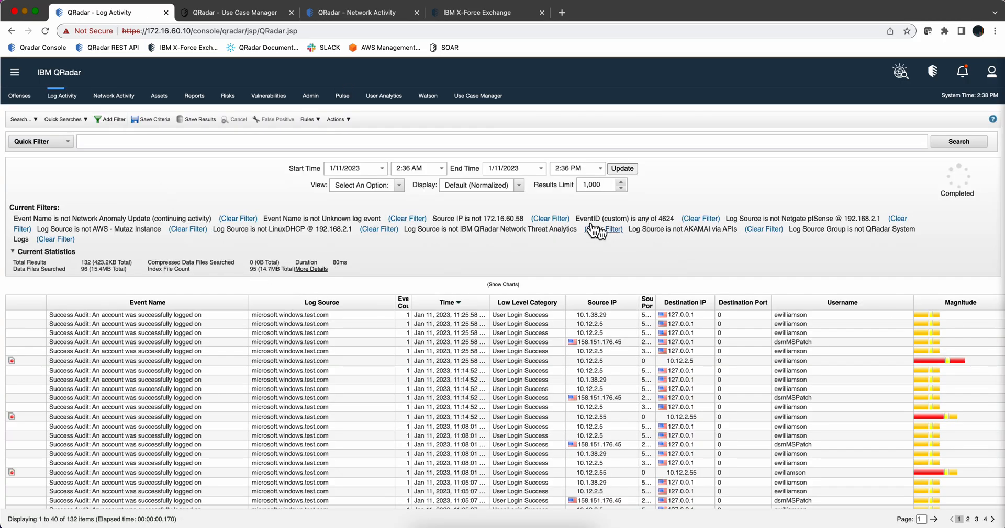
pyautogui.moveTo(379, 229)
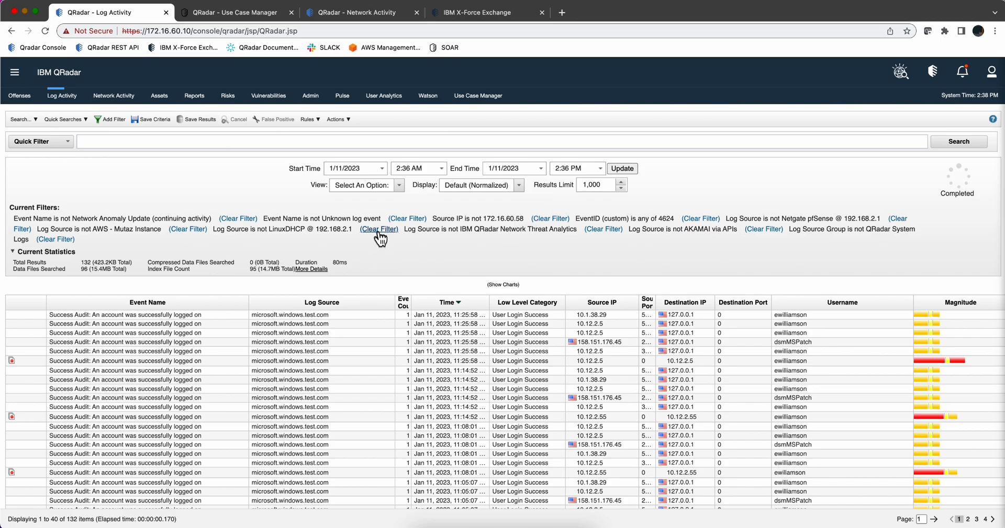
pyautogui.click(382, 167)
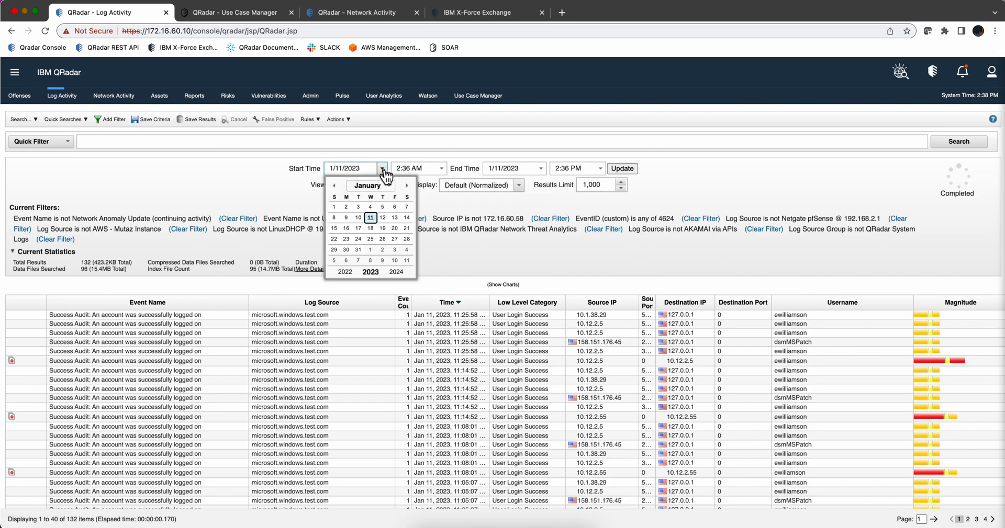
pyautogui.click(441, 168)
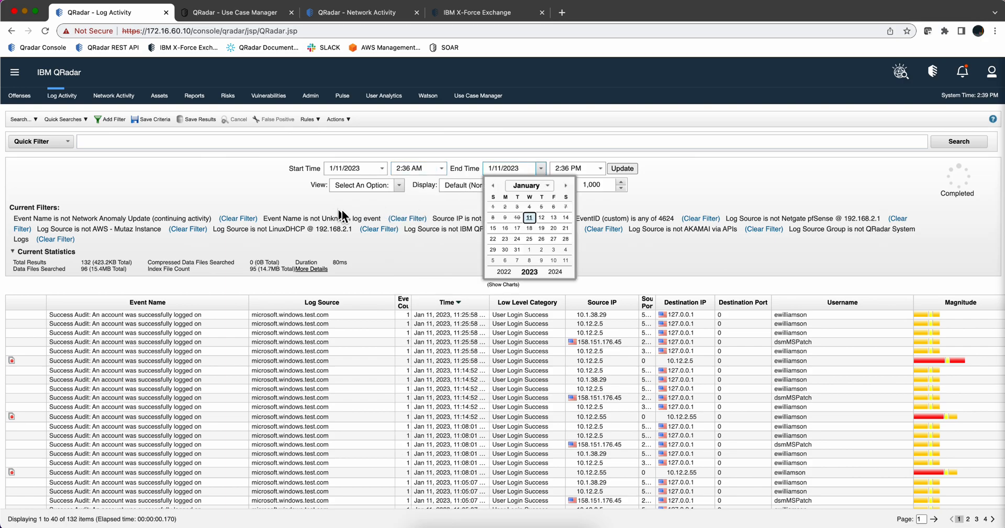
pyautogui.moveTo(640, 235)
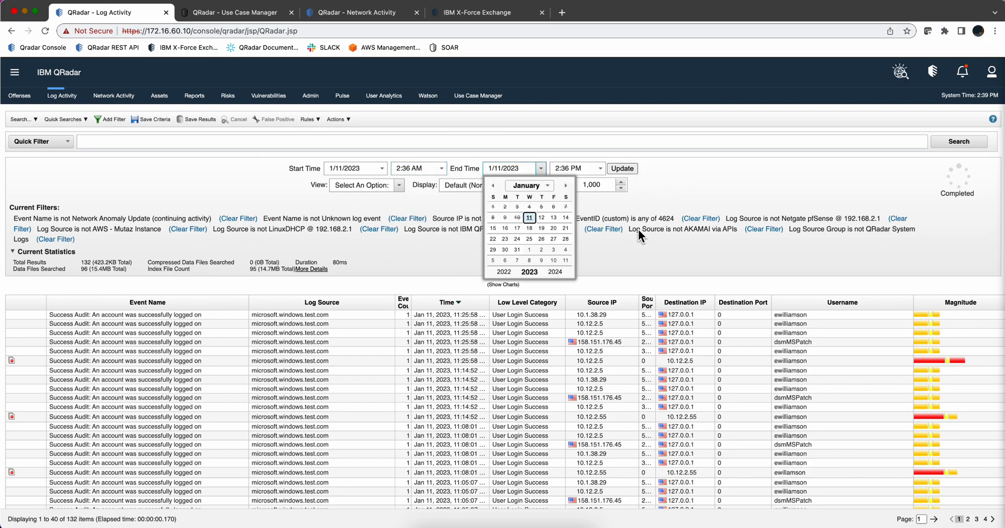
pyautogui.moveTo(682, 229)
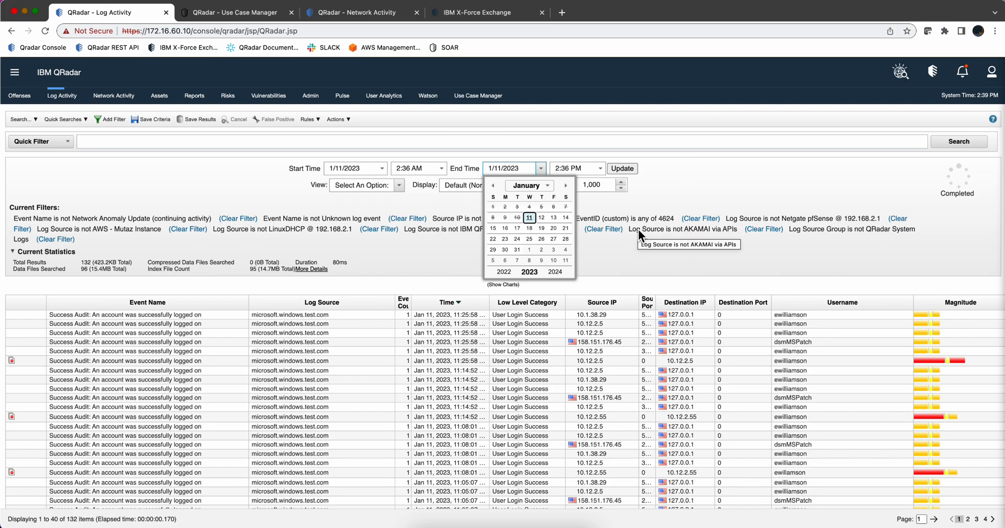
pyautogui.moveTo(368, 322)
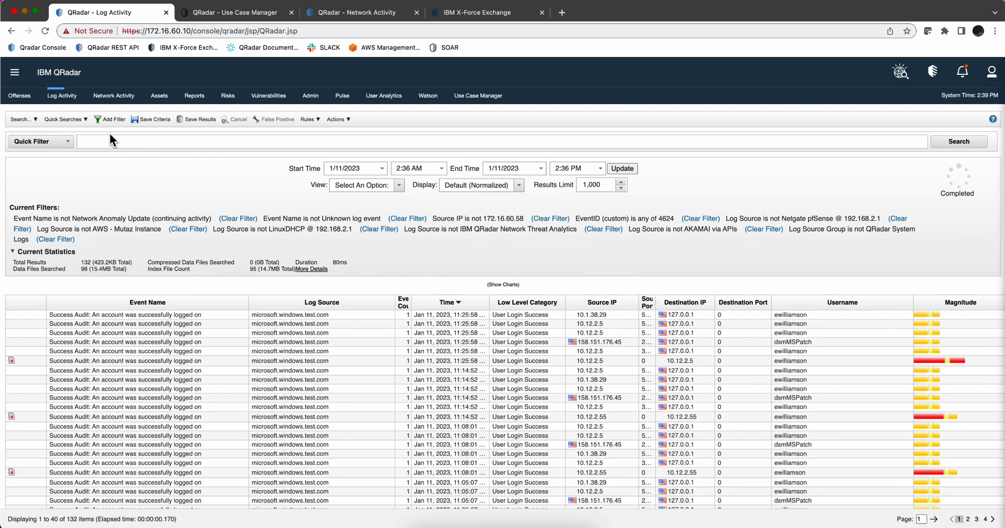
# Edit the current search and select the AWS Policy Change Audit saved search from the list.
pyautogui.click(21, 119)
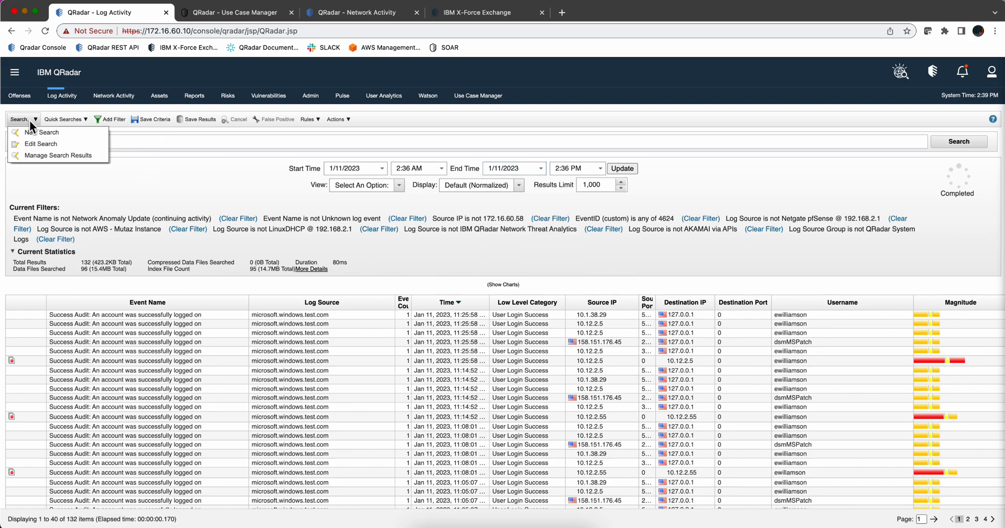
pyautogui.click(41, 131)
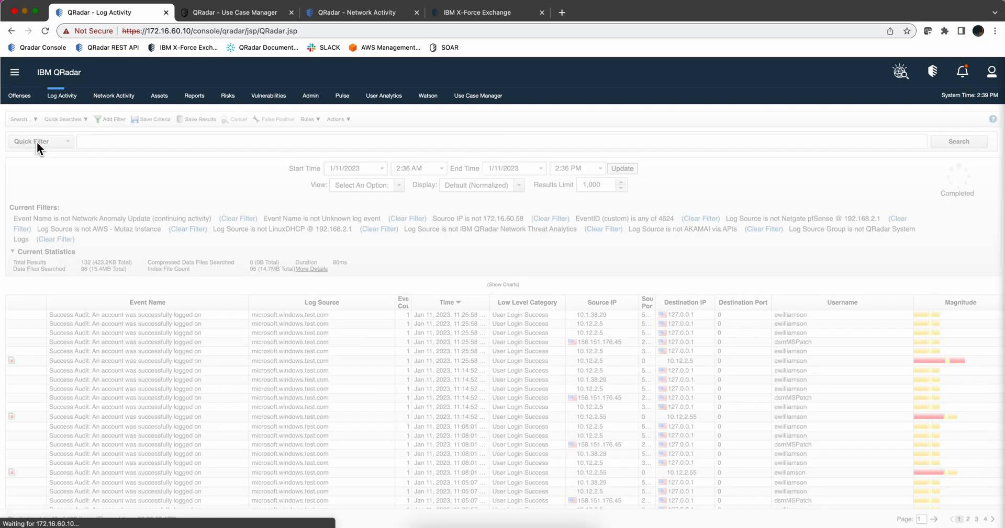
pyautogui.click(20, 119)
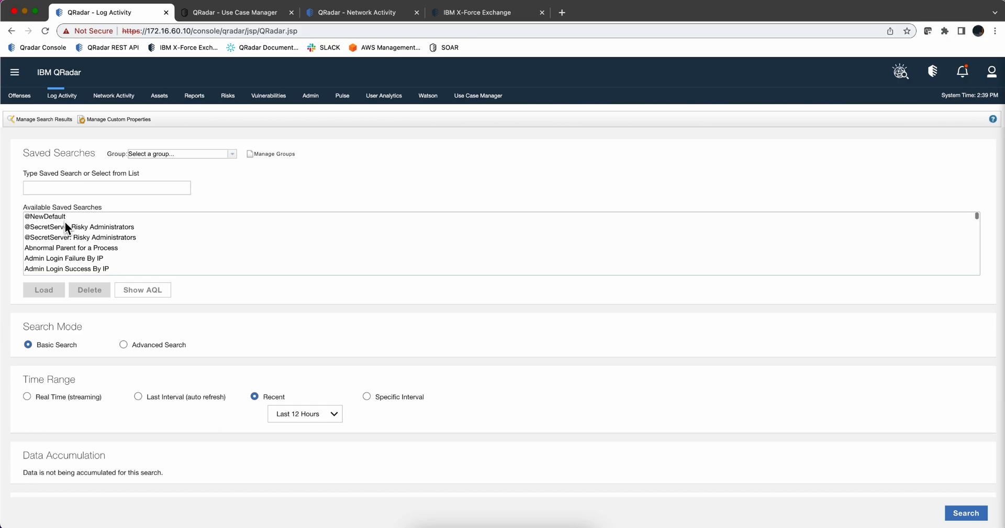
pyautogui.scroll(-3)
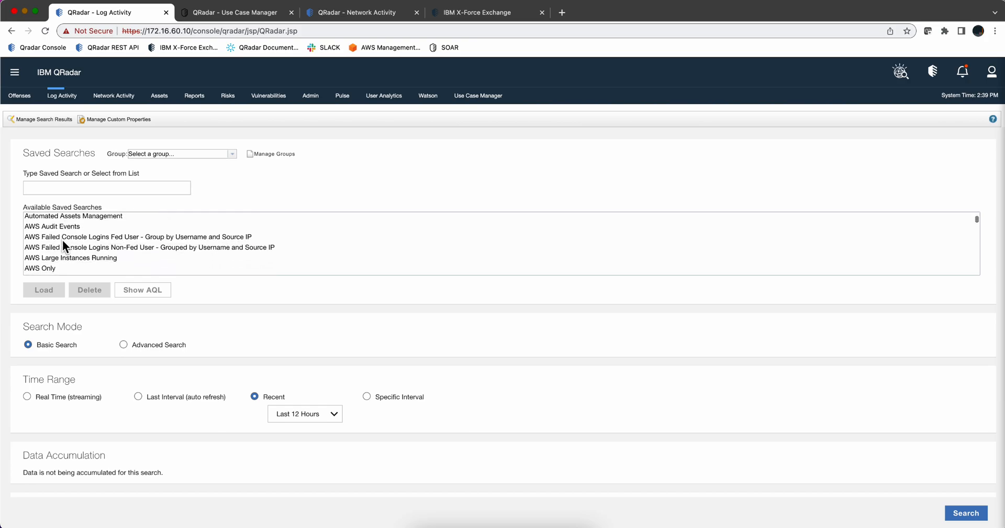
pyautogui.click(64, 263)
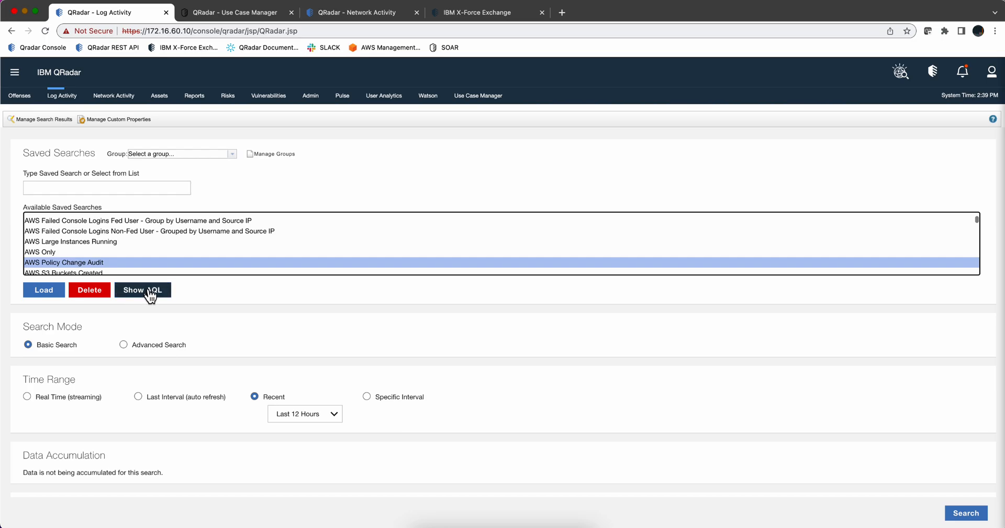
pyautogui.click(142, 290)
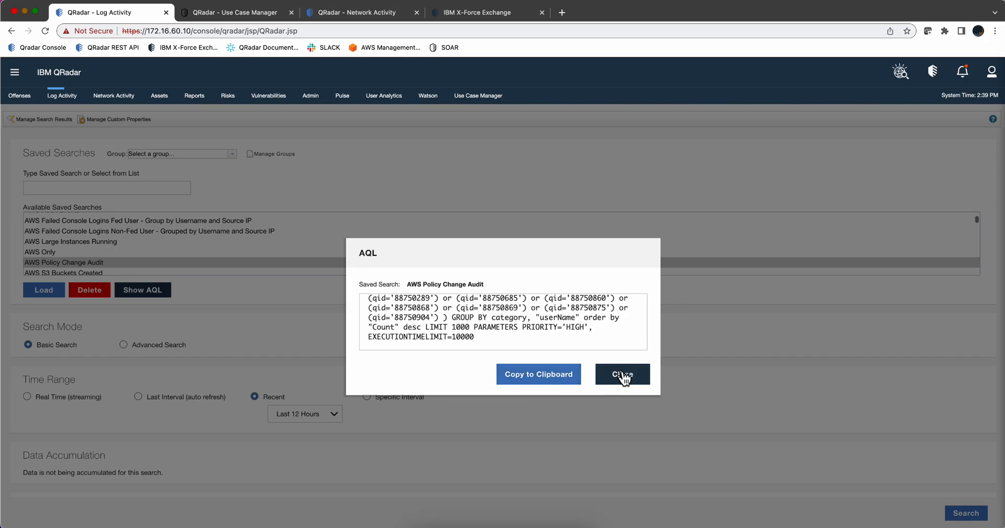
pyautogui.click(620, 373)
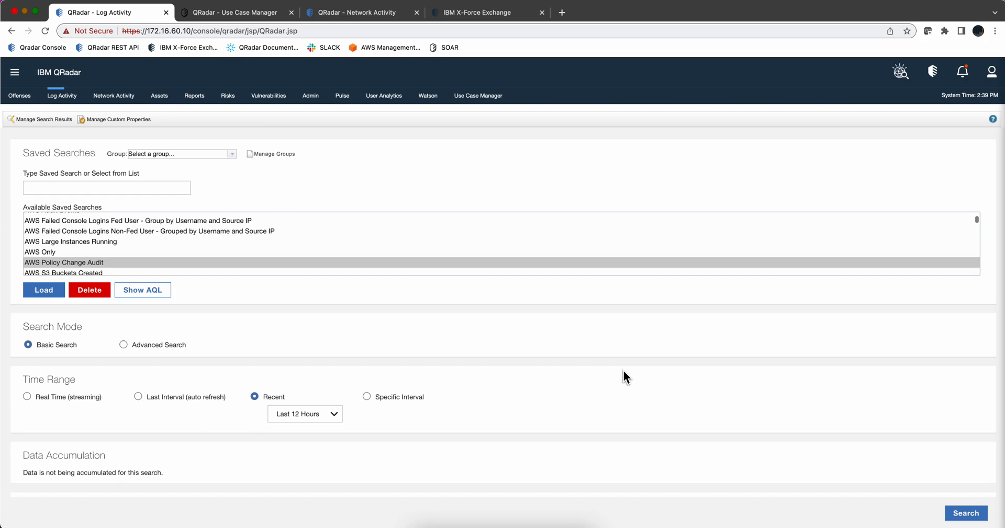